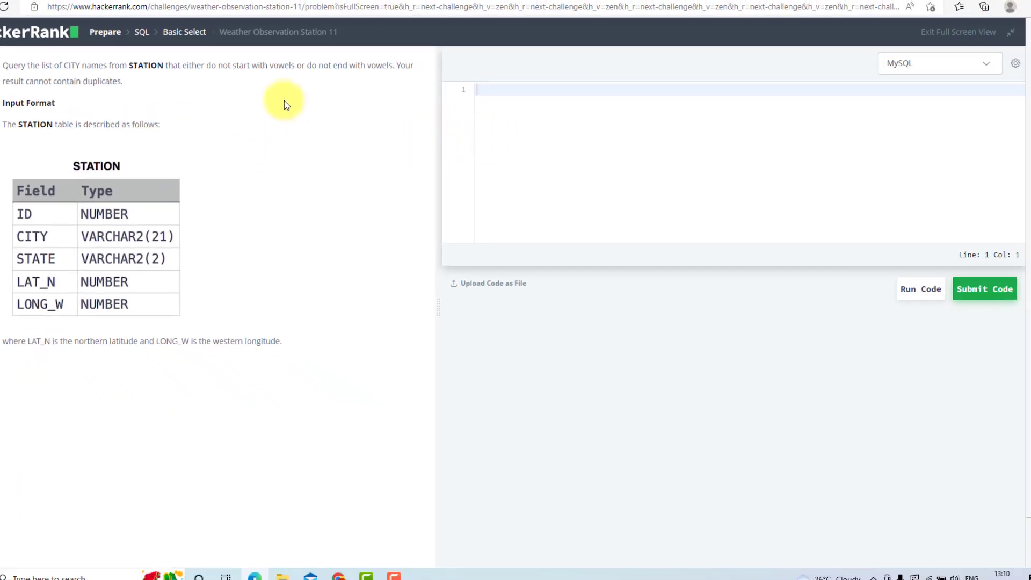
mouse_move(650, 125)
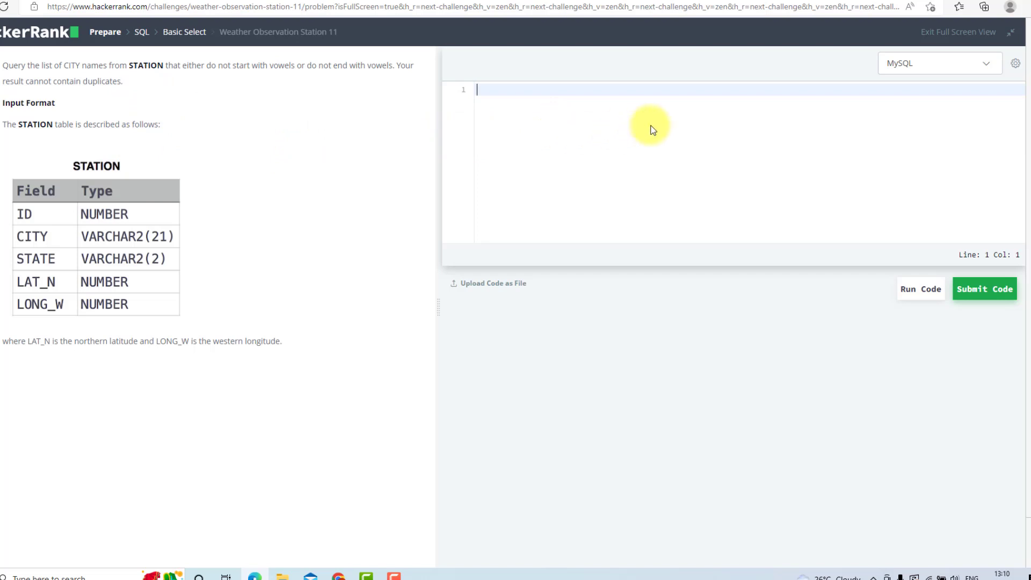
mouse_move(627, 126)
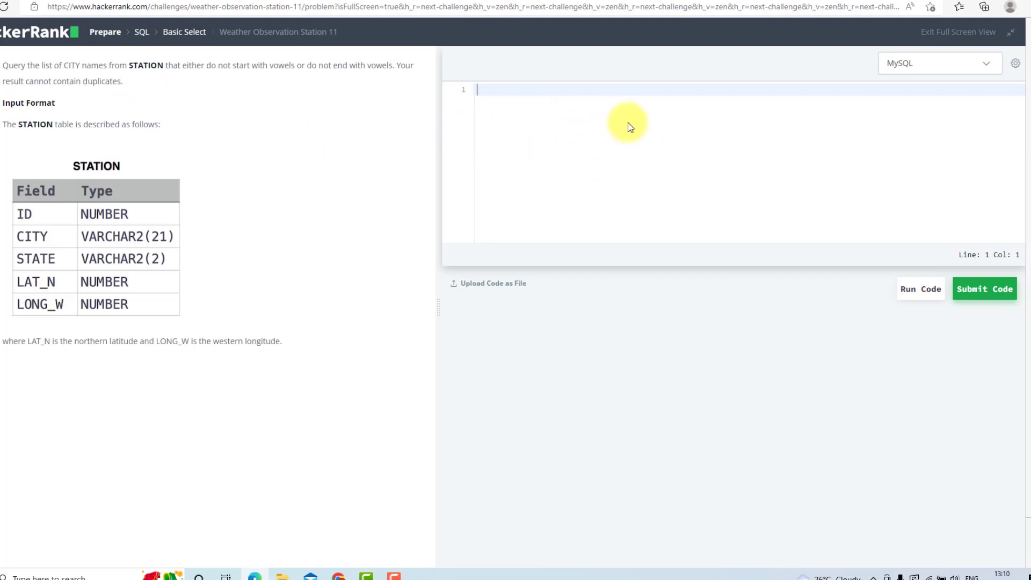
mouse_move(684, 136)
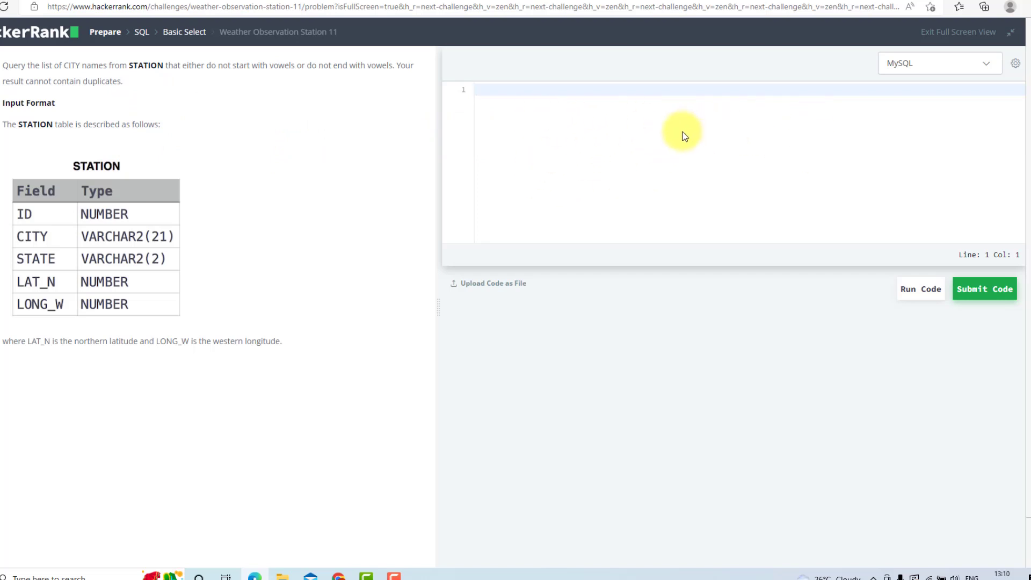
mouse_move(150, 97)
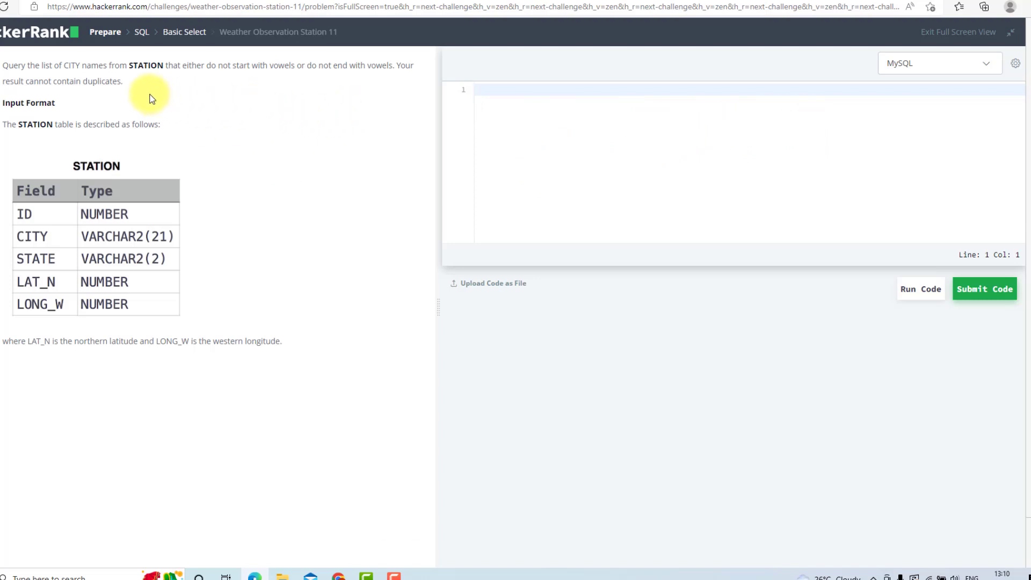
mouse_move(506, 107)
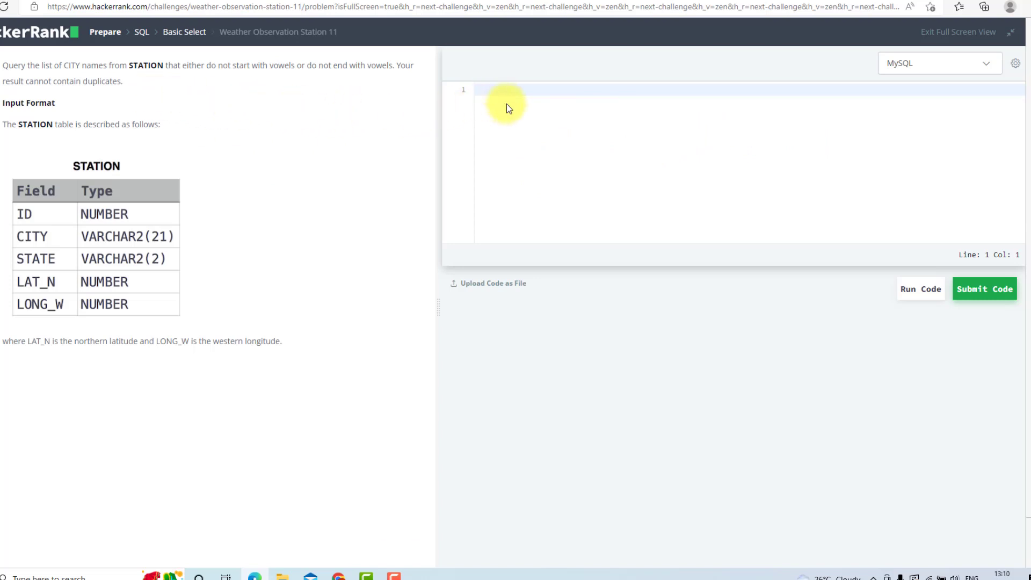
mouse_move(487, 107)
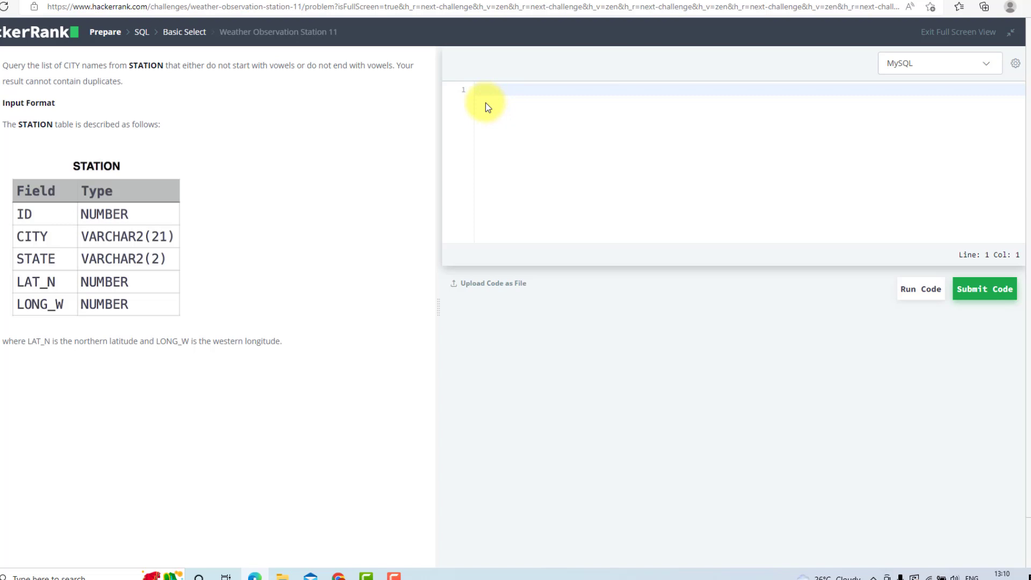
Step: Start the query with 'select distinct city from station where'
text(select)
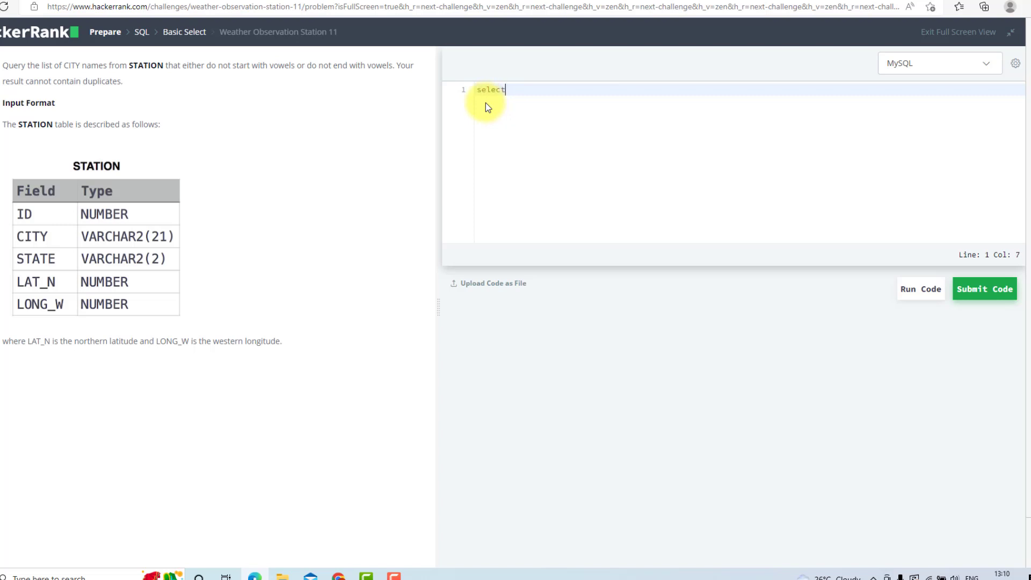
text(distinct)
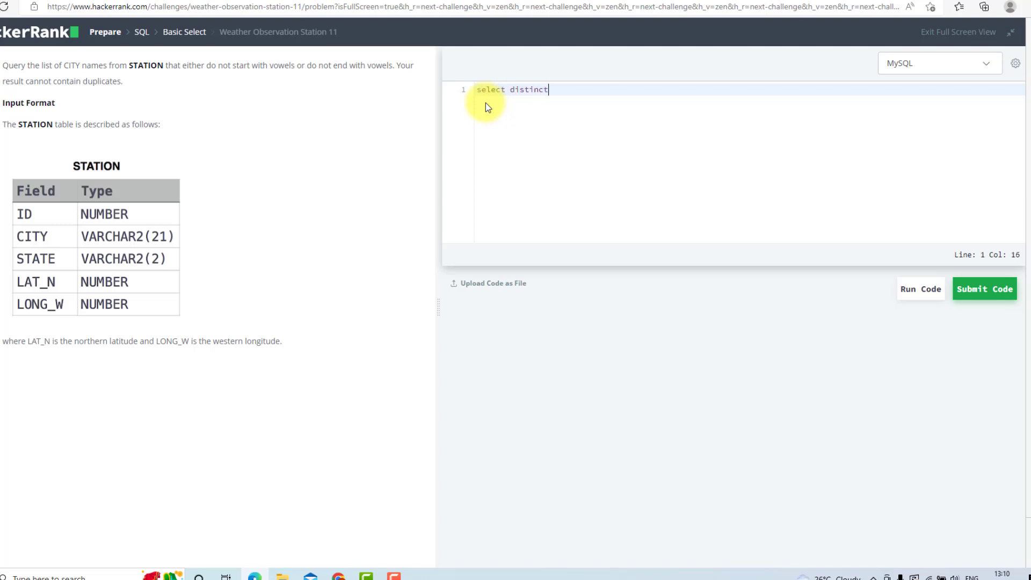
text(city)
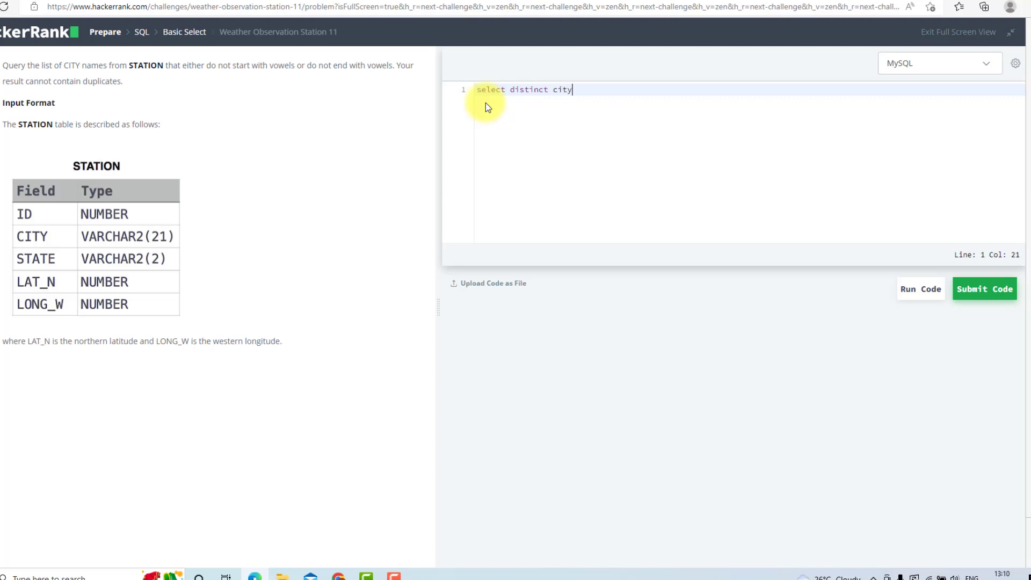
text(from st)
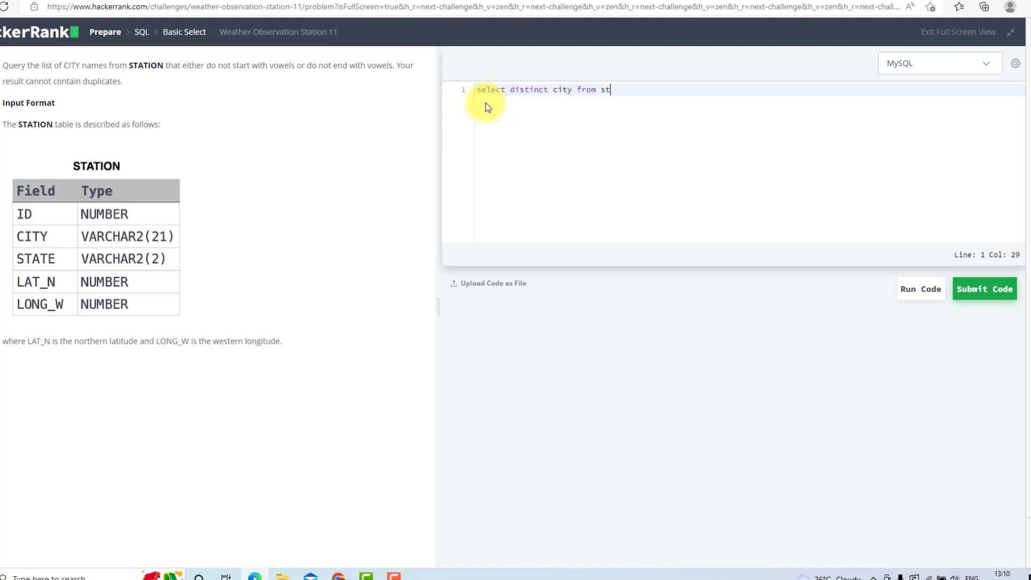
text(ation w)
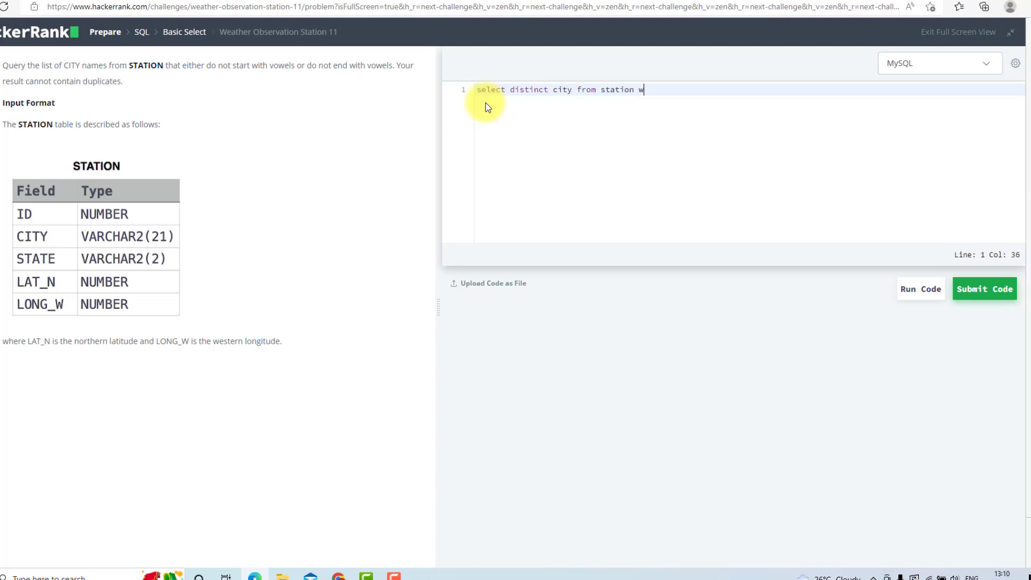
text(here)
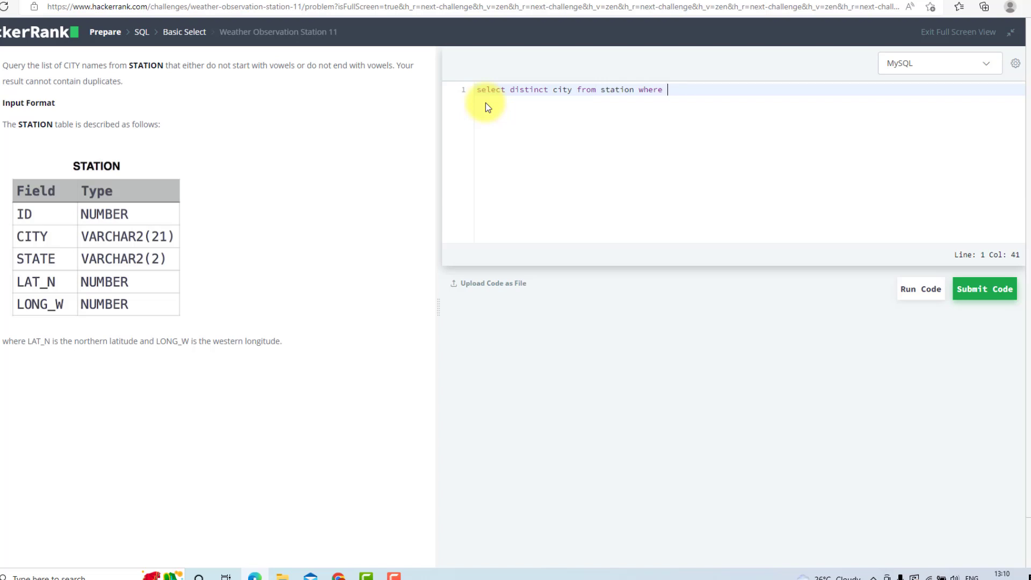
Step: Add 'lower(substr(city,1,1))' after where, correcting the substring arguments
text(lu)
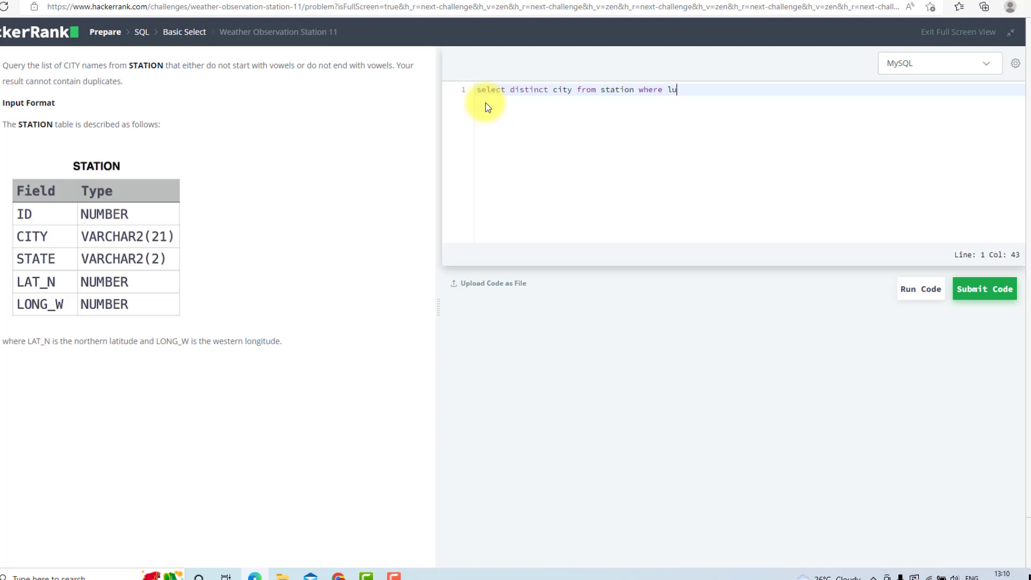
text(wer)
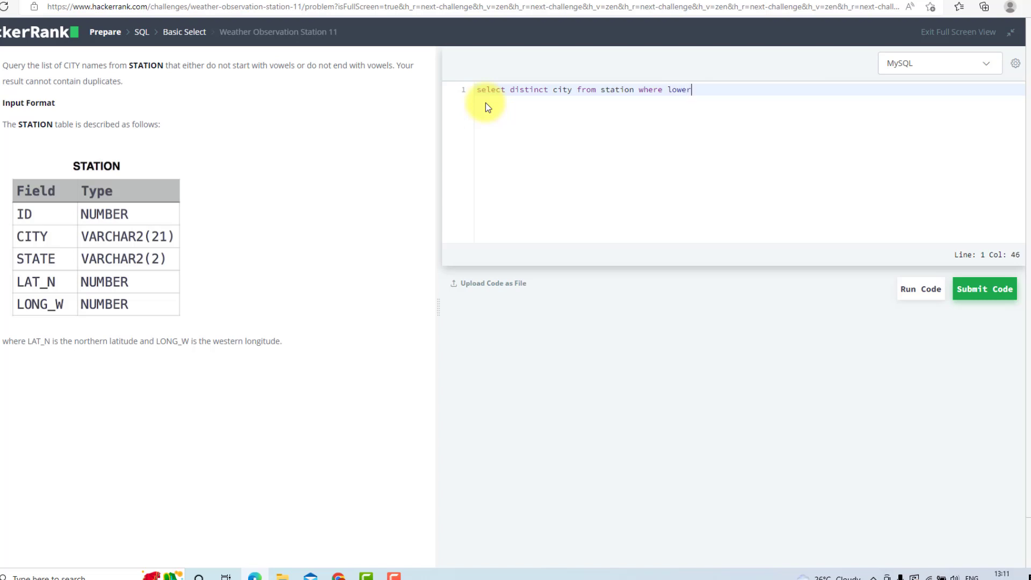
text((s)
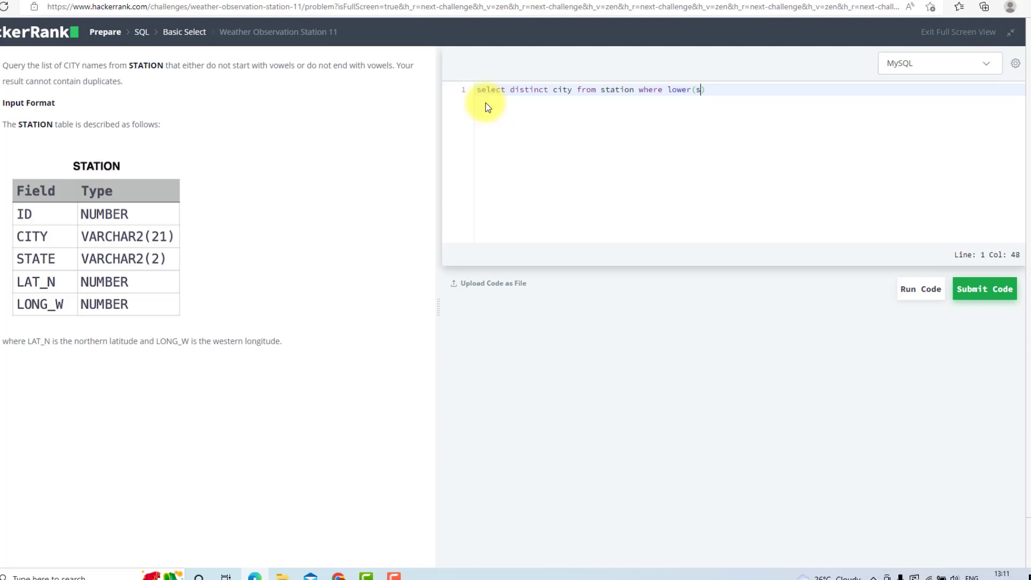
text(ubstr)
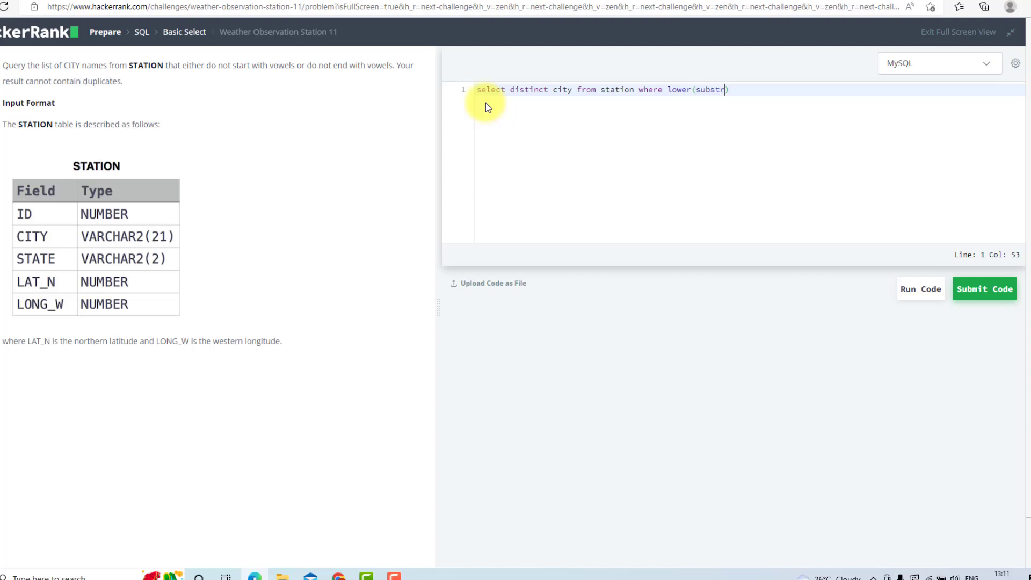
text(()
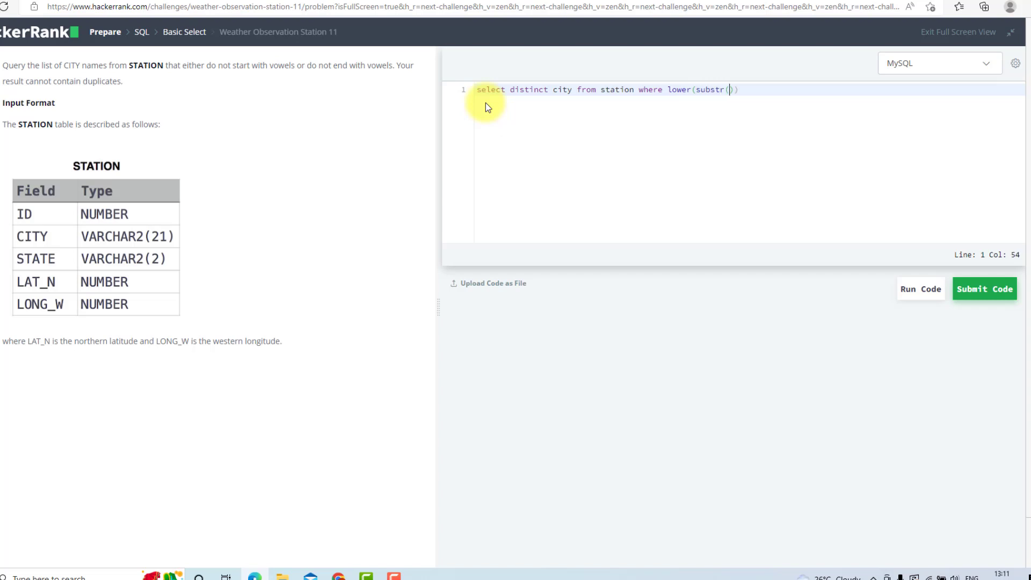
text(city)
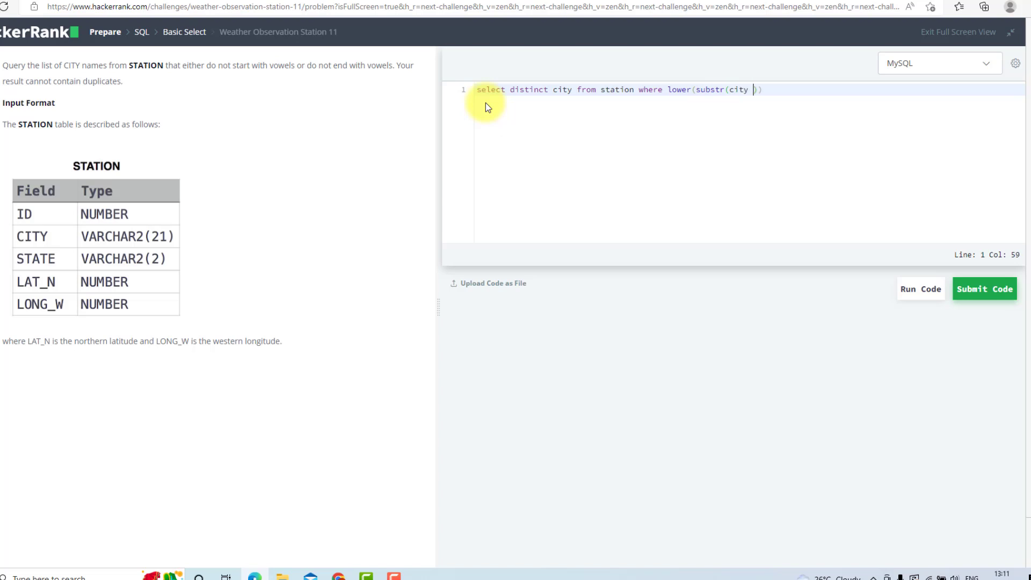
text(,1,1)
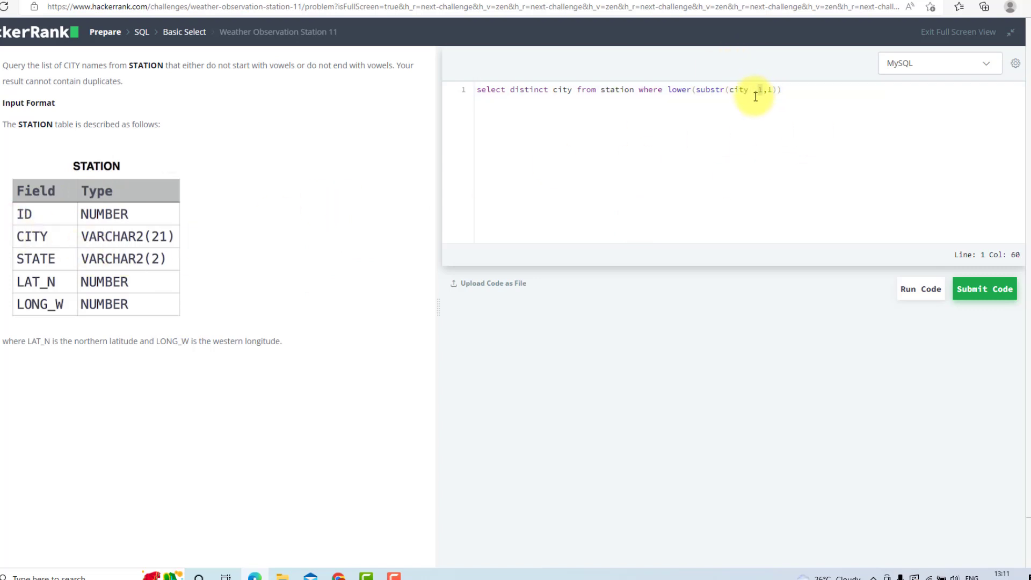
text(1,1)
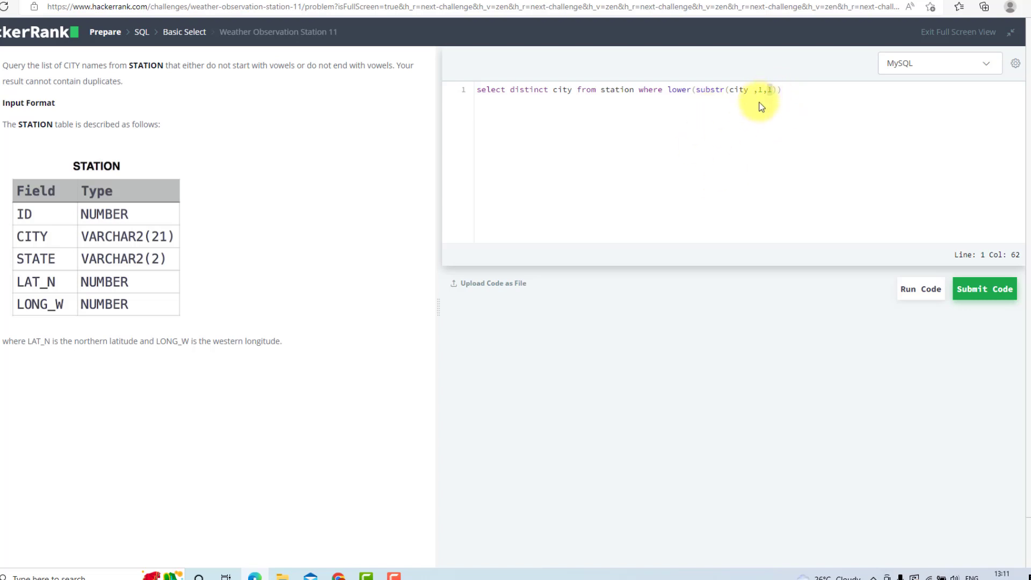
mouse_move(677, 91)
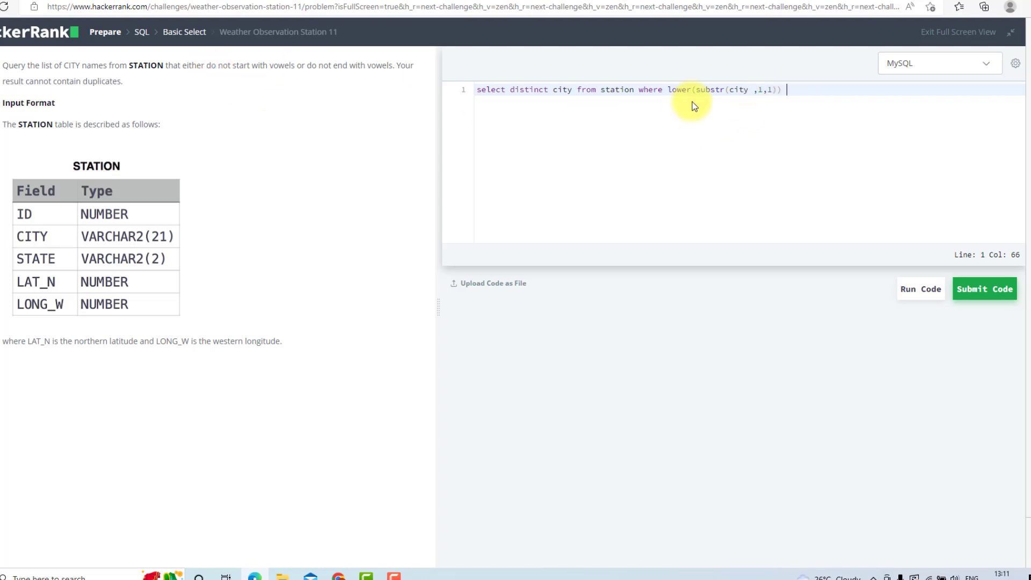
Step: Append not in ('a','e','i','o','u') to exclude cities starting with a vowel
text(n)
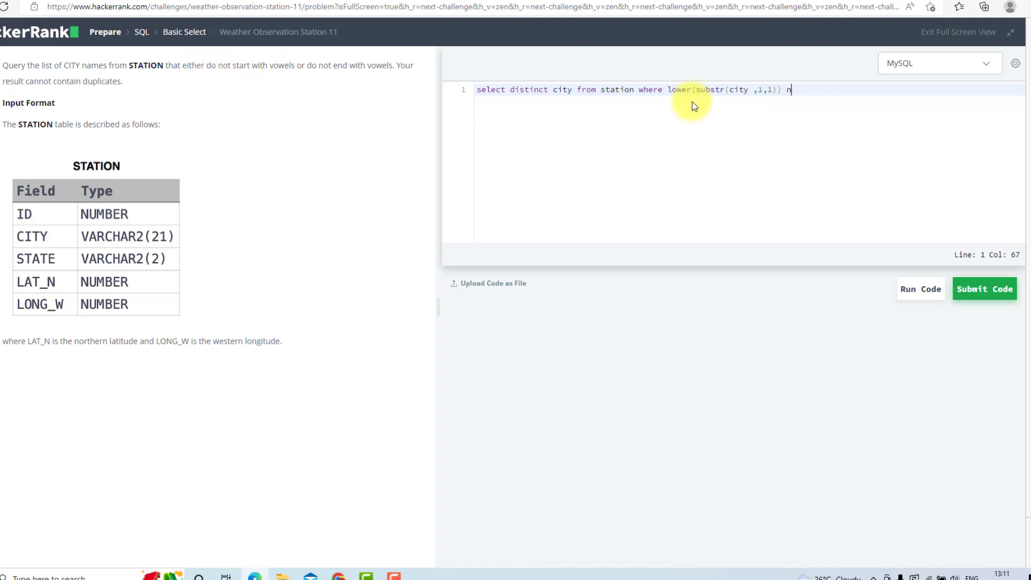
text(ot in (')
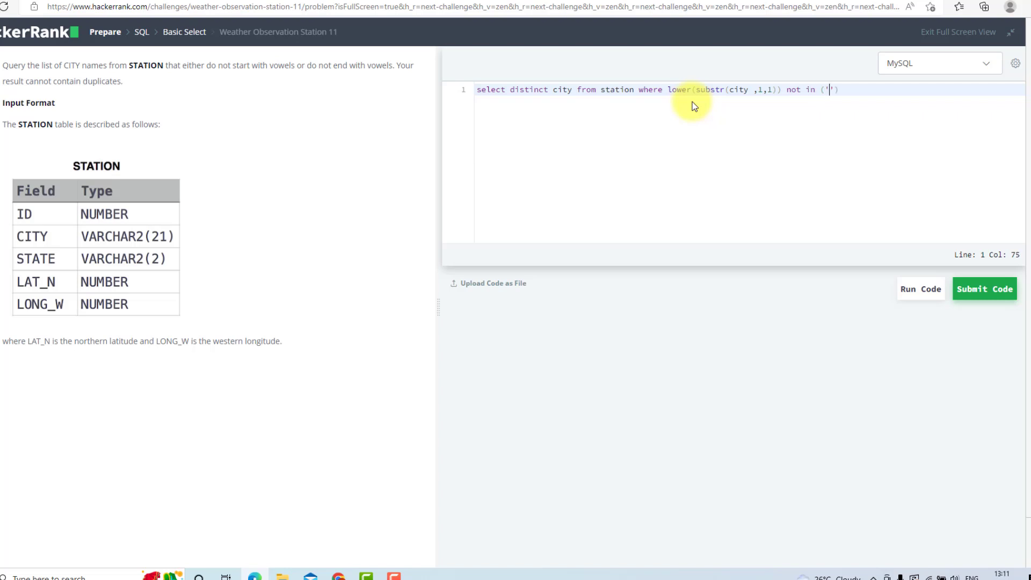
text(a',)
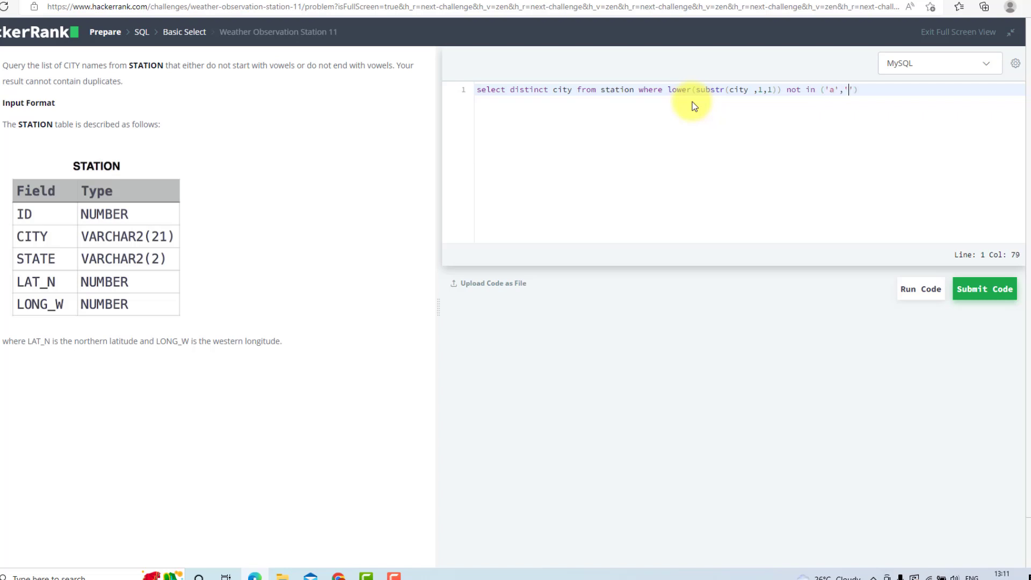
text('e',)
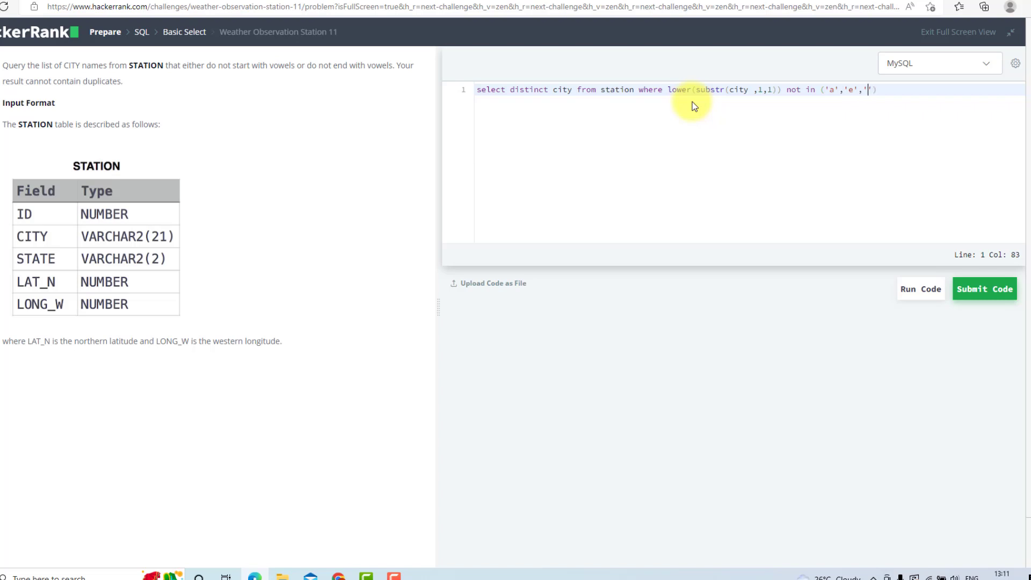
text('i',)
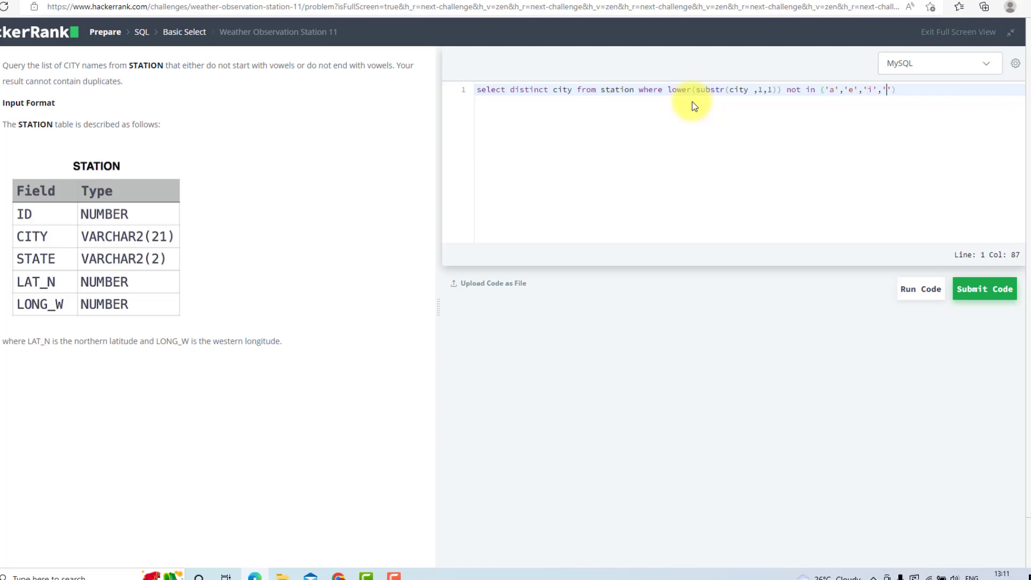
text('o',)
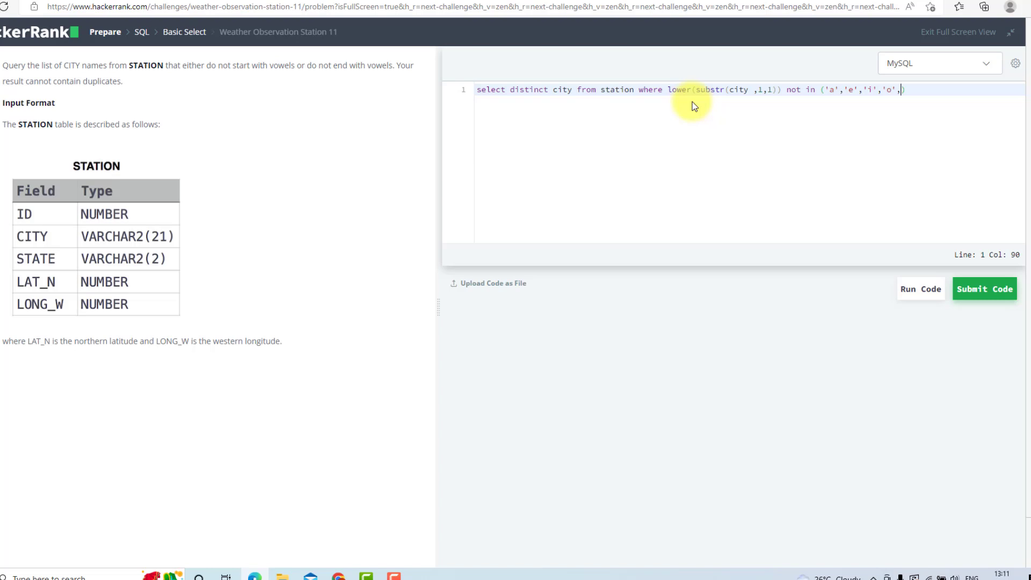
text('u')
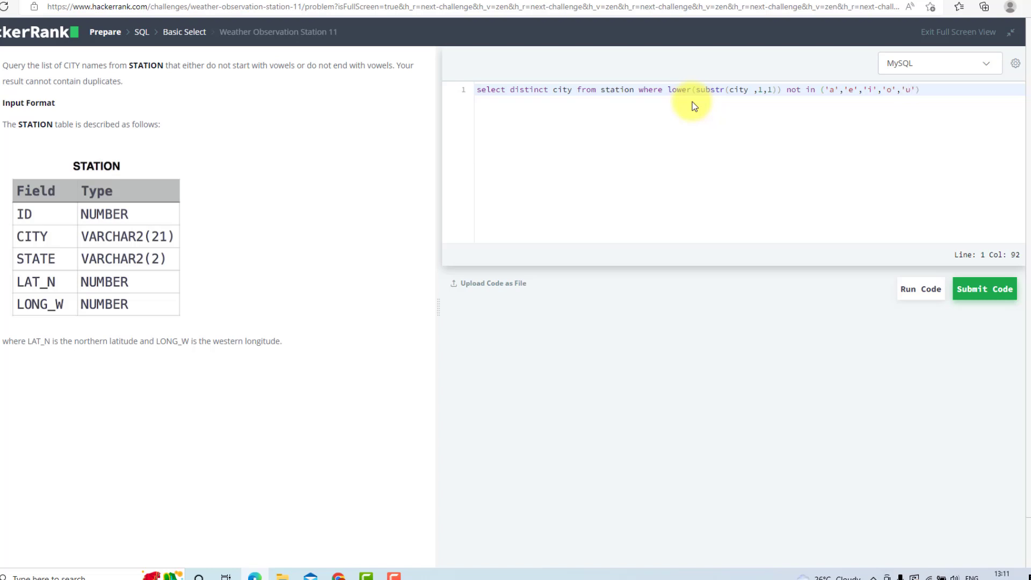
mouse_move(835, 94)
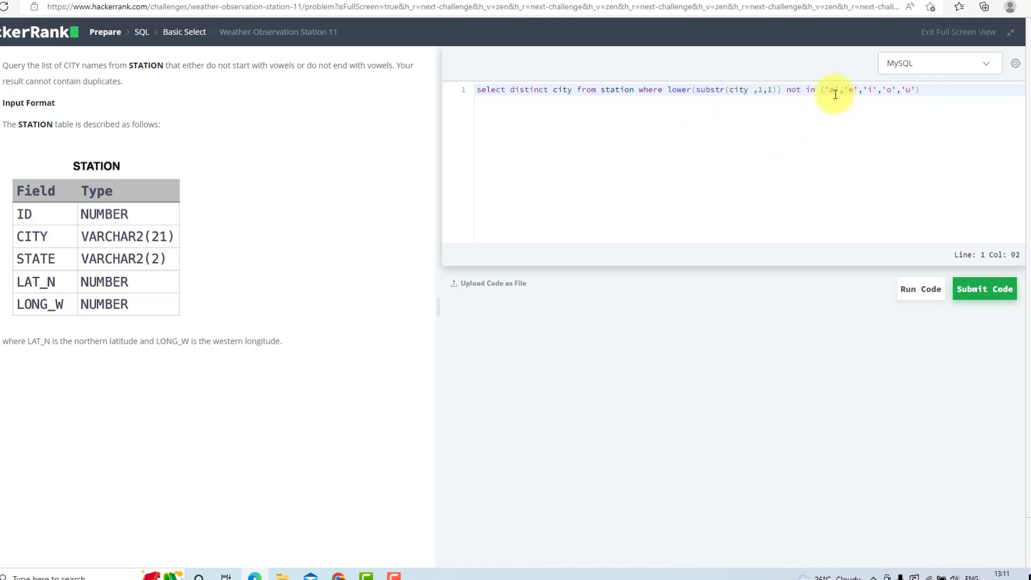
mouse_move(758, 91)
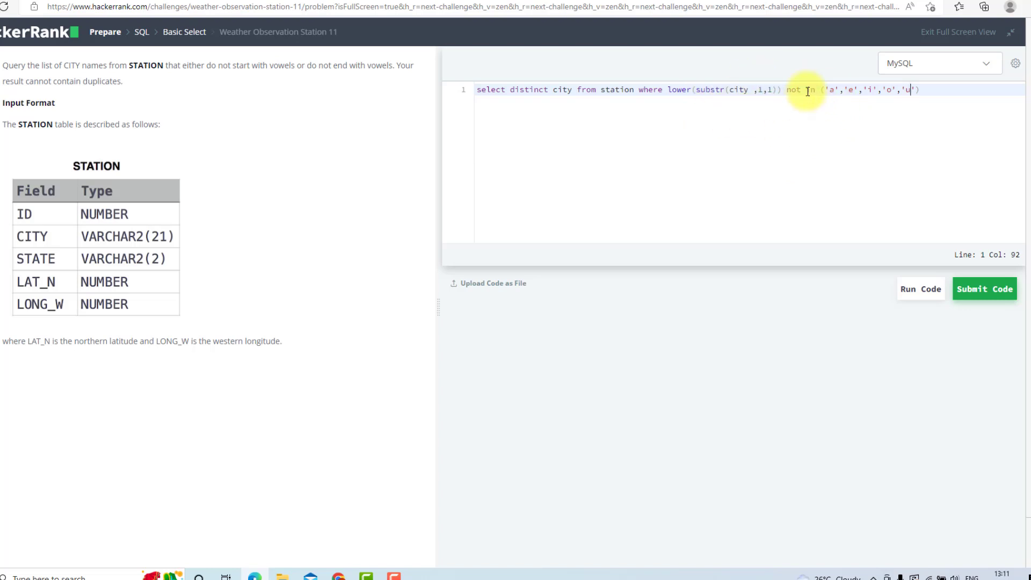
text('))
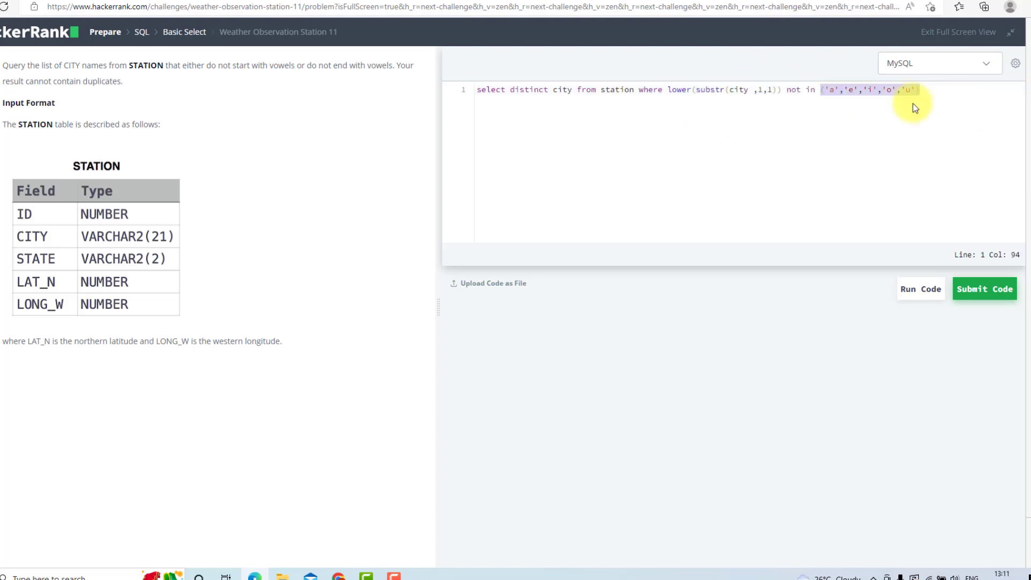
mouse_move(782, 106)
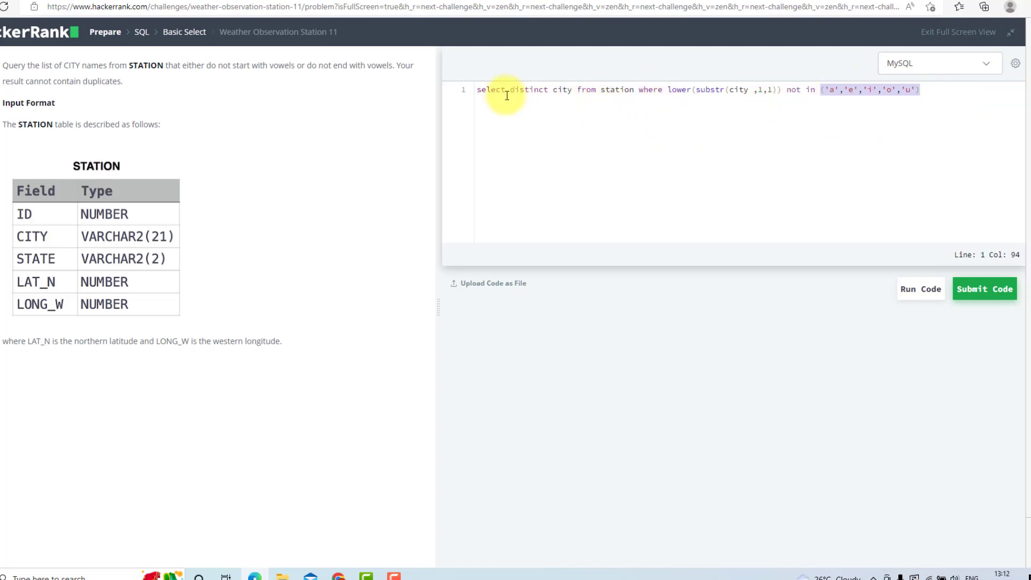
mouse_move(934, 108)
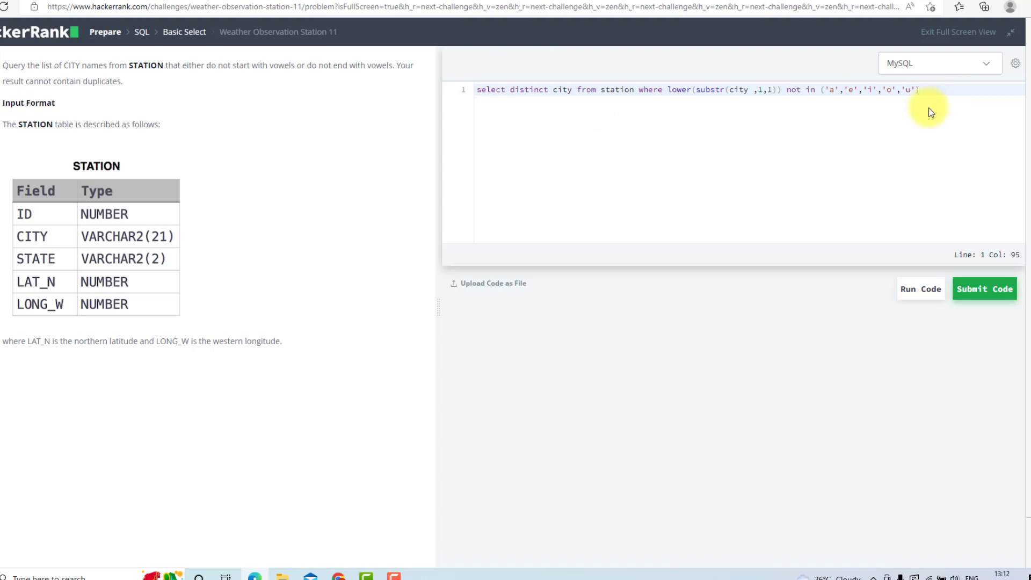
Step: Append 'or lower(substr(city,length(city),1))' to test each city's last letter
text(or lower()
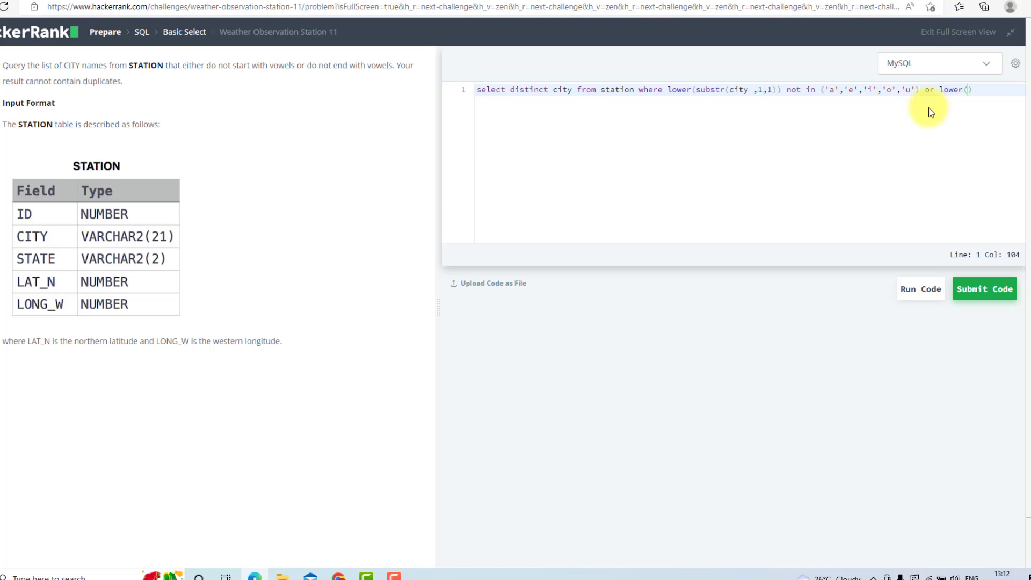
text(substr()
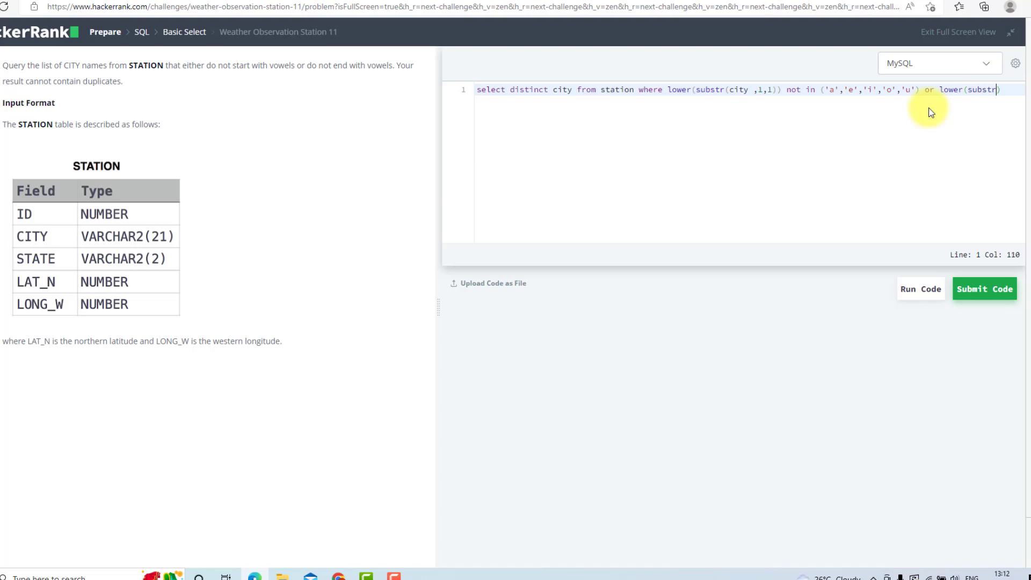
text(c)
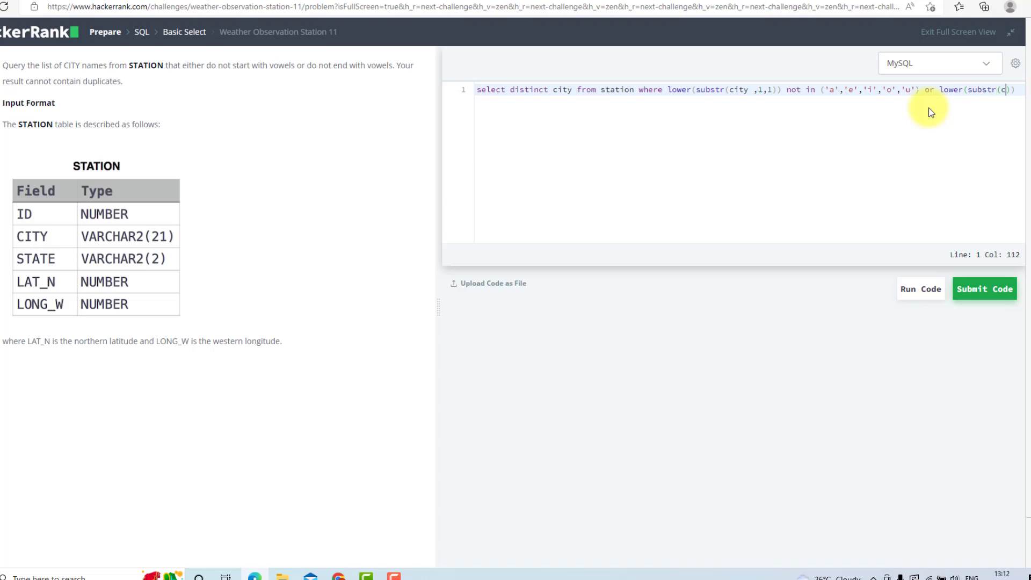
text(ity)
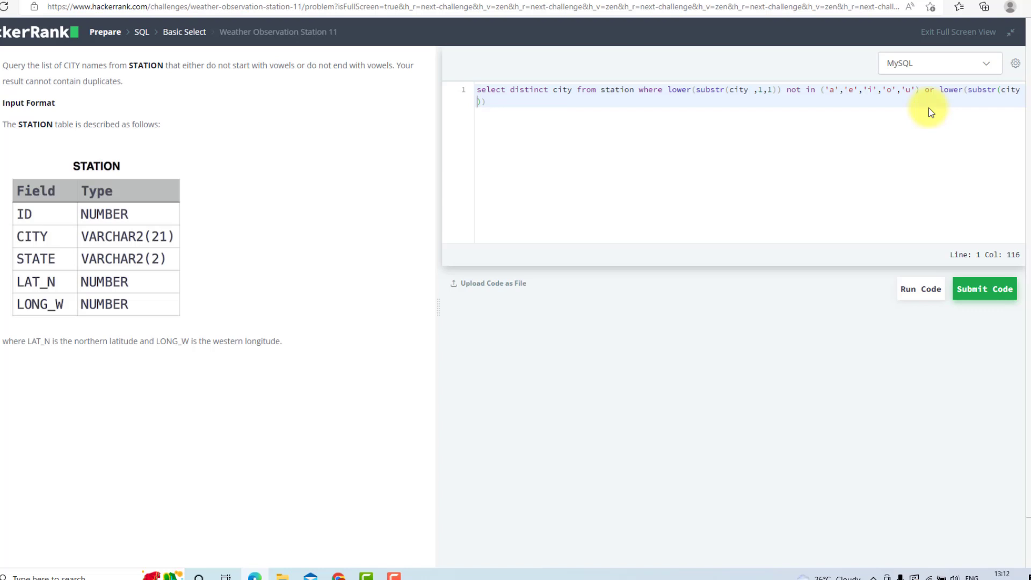
text(,)
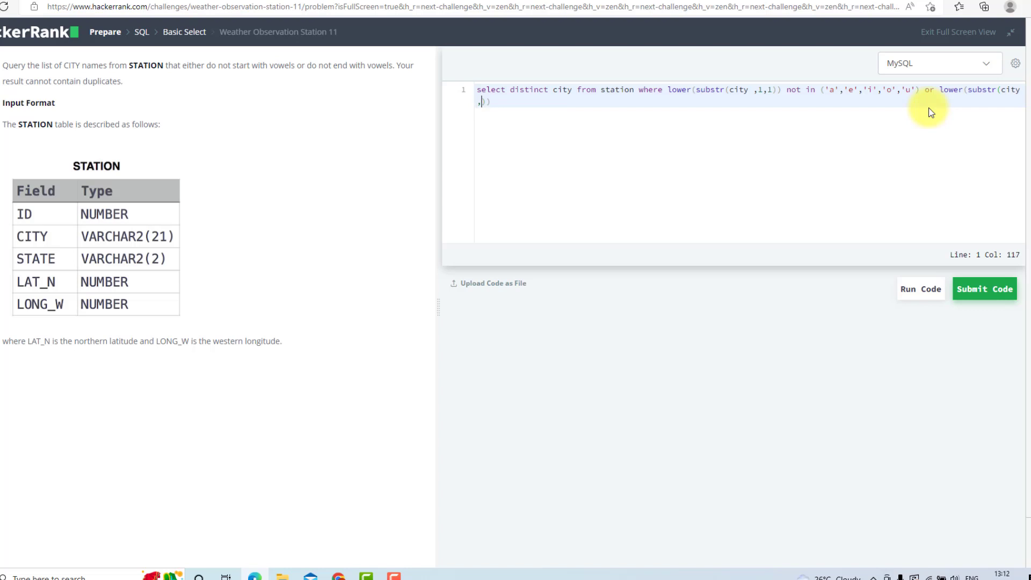
text(leng)
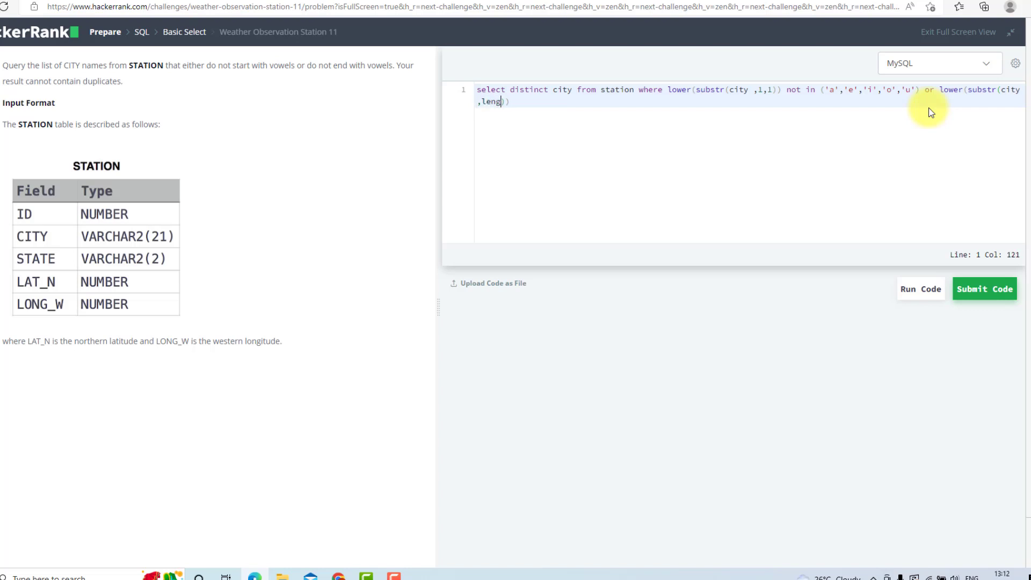
text(th)
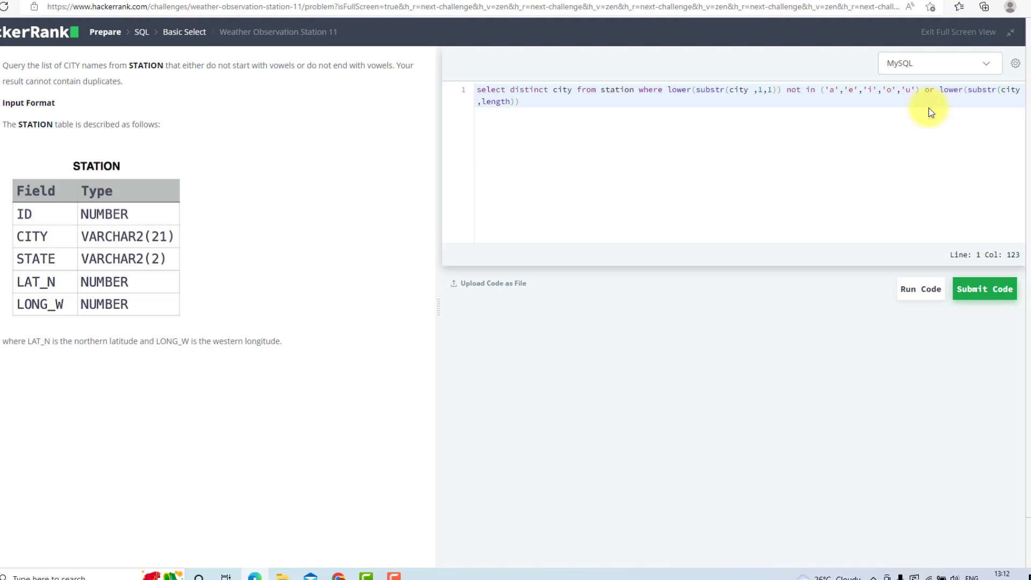
text(city),1)
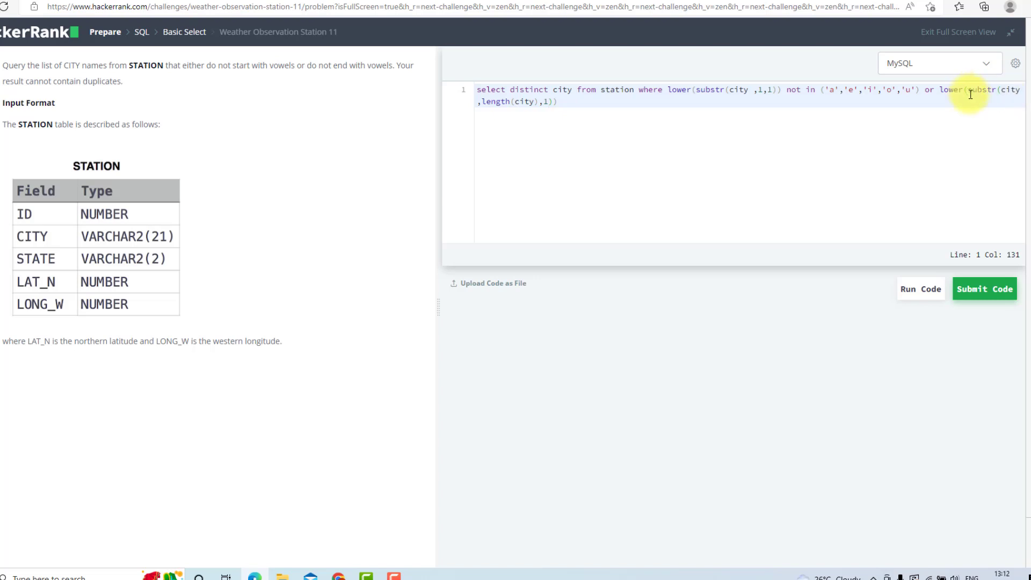
mouse_move(539, 106)
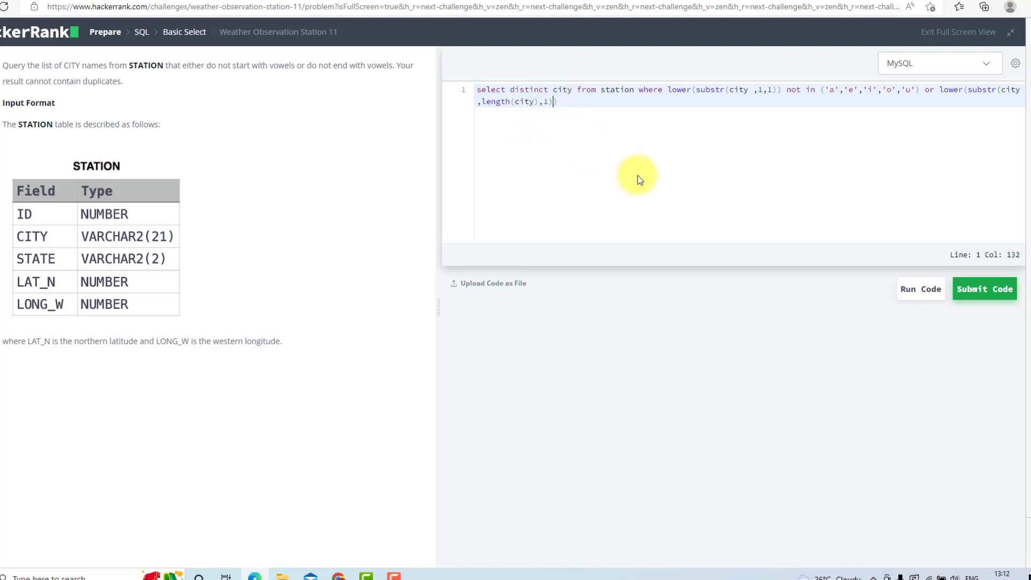
mouse_move(625, 179)
text() n)
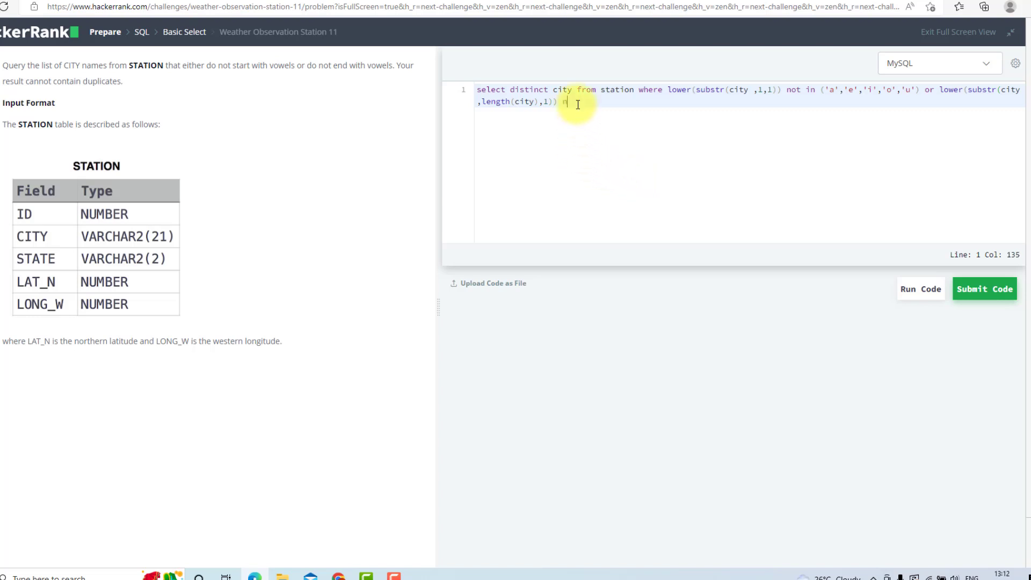
Step: End the or branch with not in ('a','e','i','o','u'); and run the query
text(ot in (')
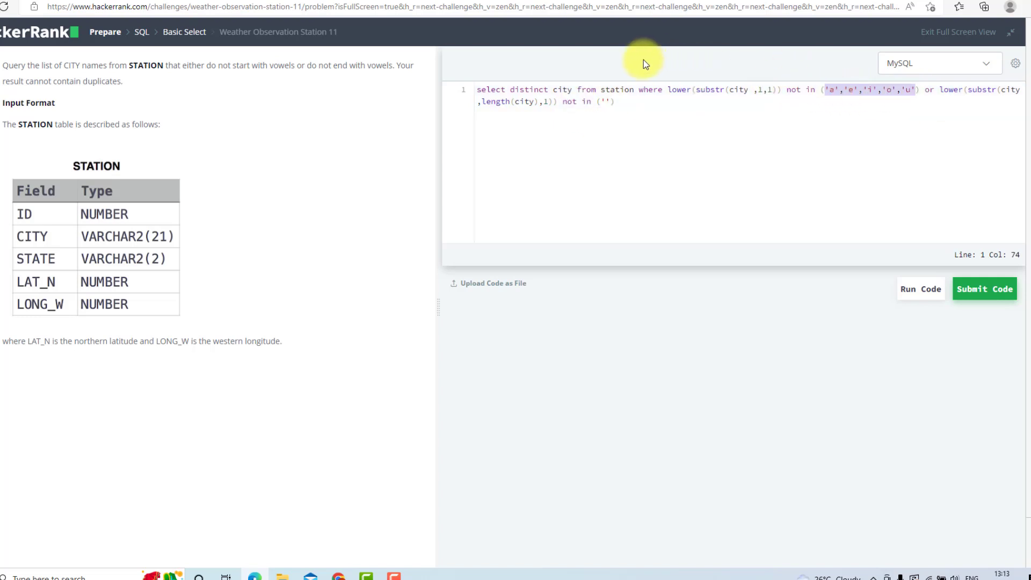
click(603, 101)
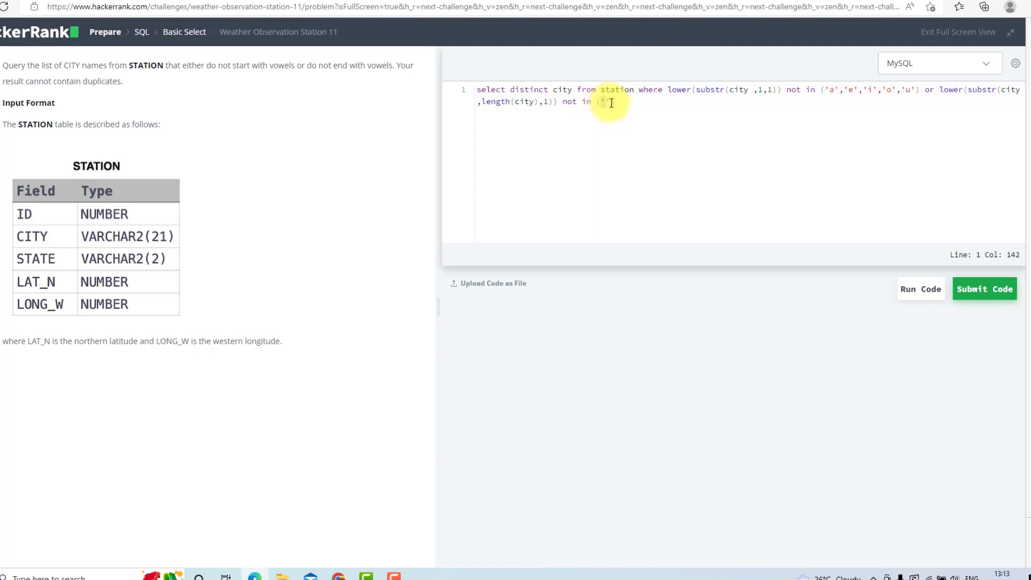
text('a','e','i','o','u'))
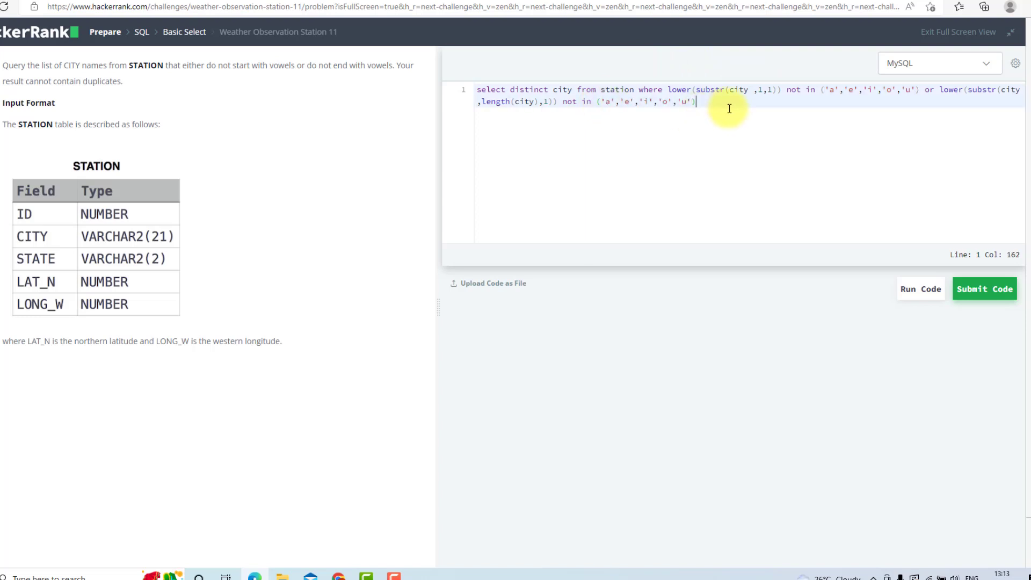
text(;)
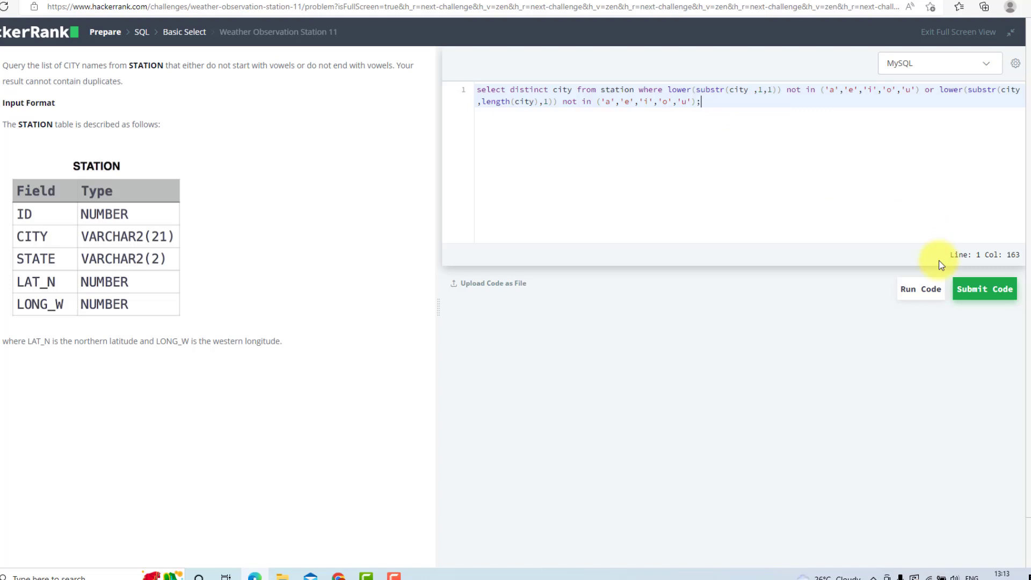
click(919, 289)
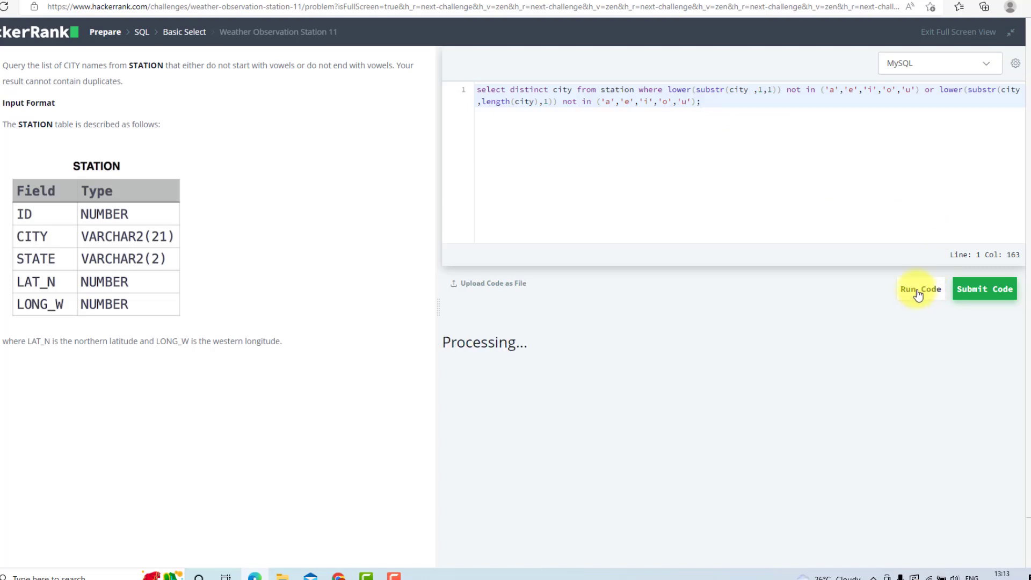
Step: Confirm Run Code finishes with a Congratulations message for the sample tests
click(920, 289)
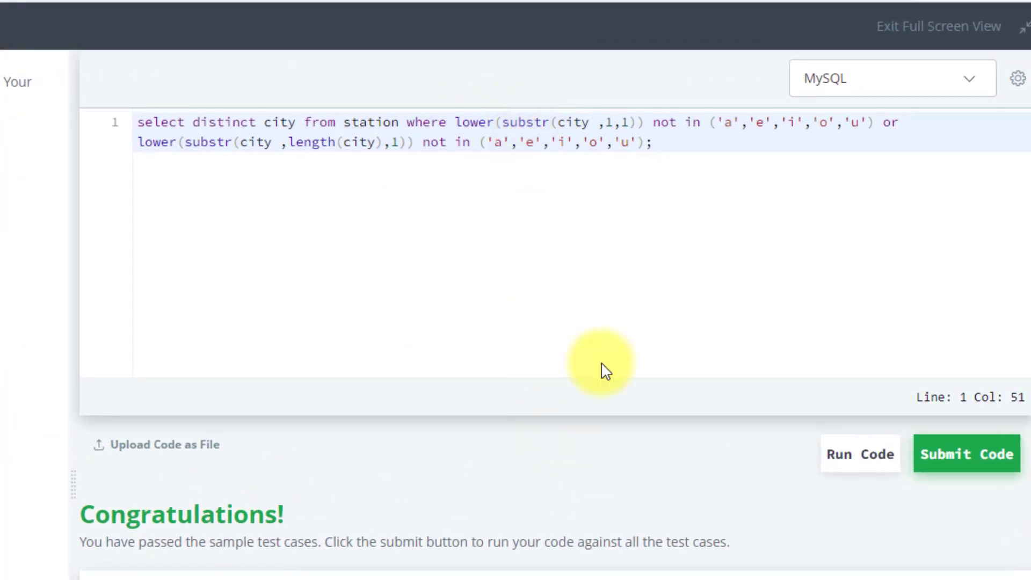
mouse_move(615, 122)
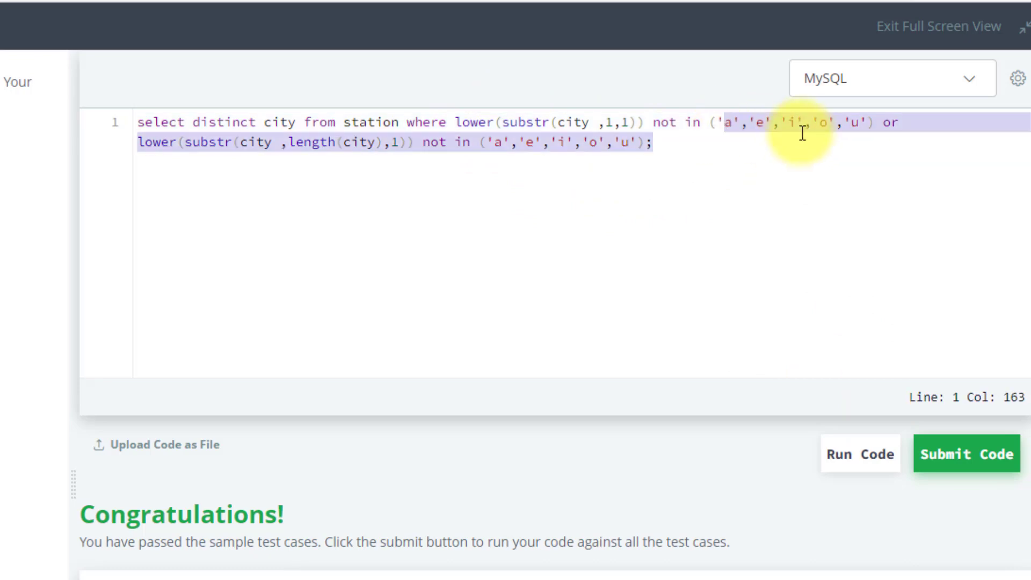
Step: Review the vowel lists, or clause and length(city), then submit for a Test case 0 Success
click(702, 124)
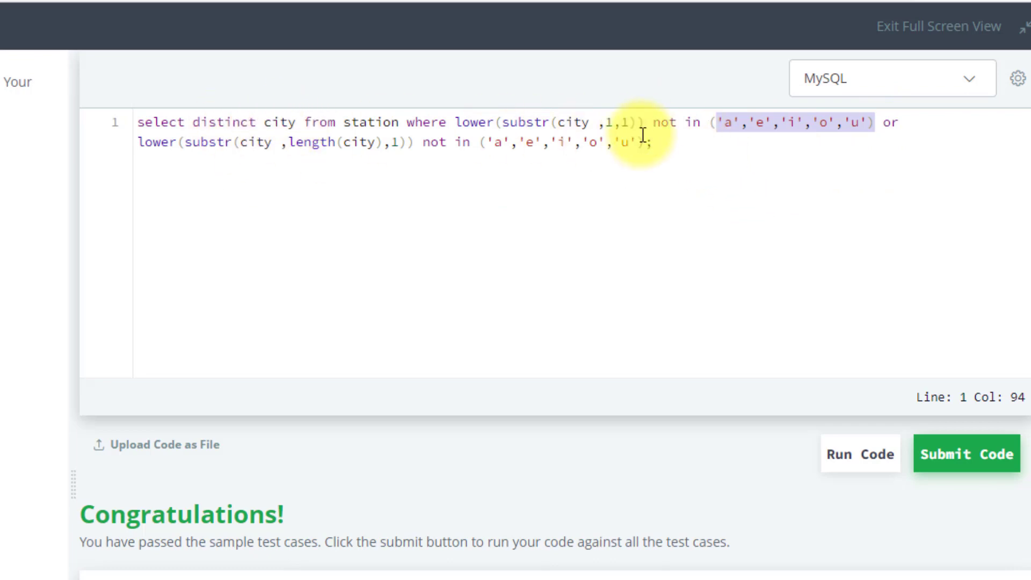
click(894, 128)
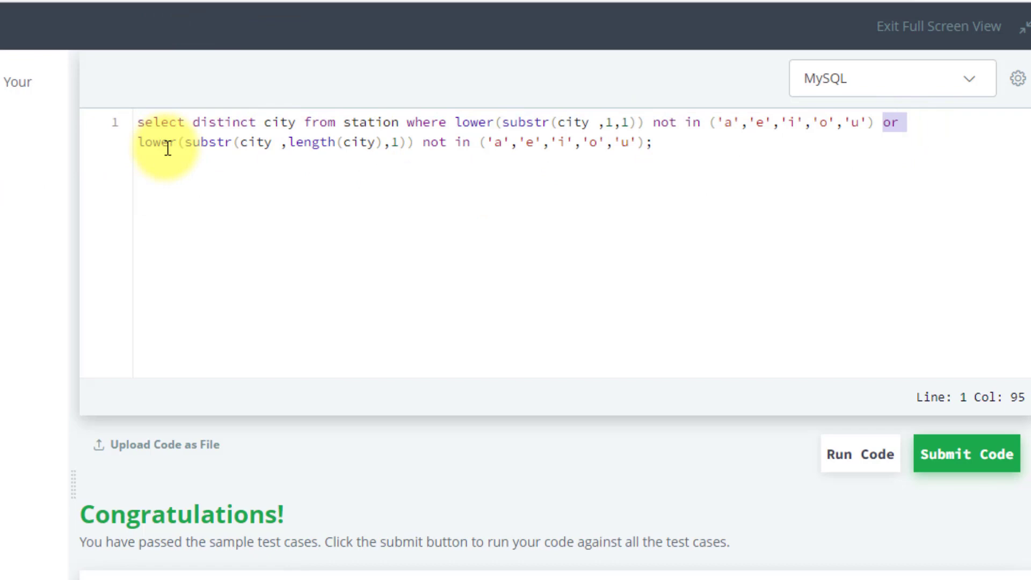
click(648, 143)
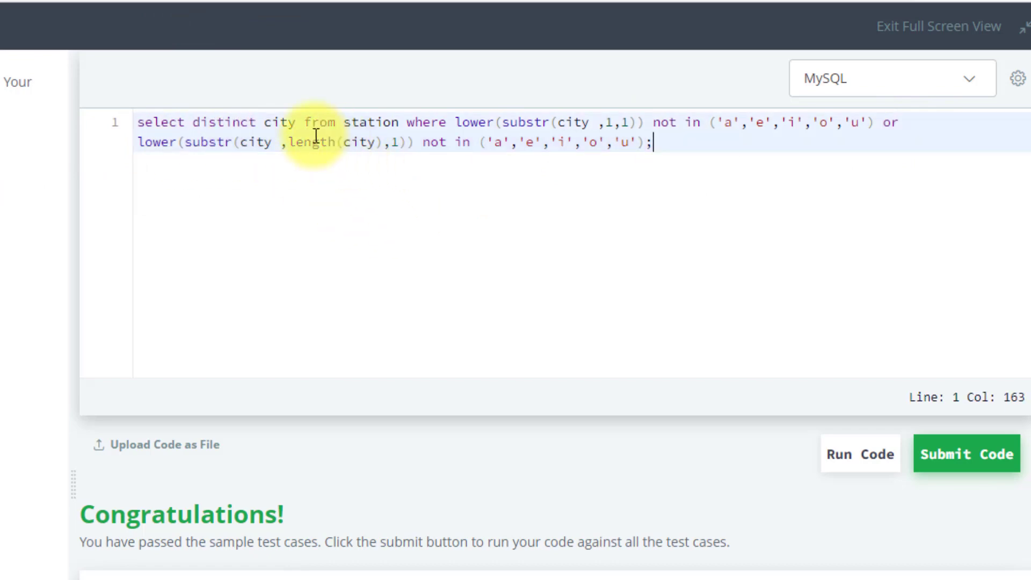
click(374, 143)
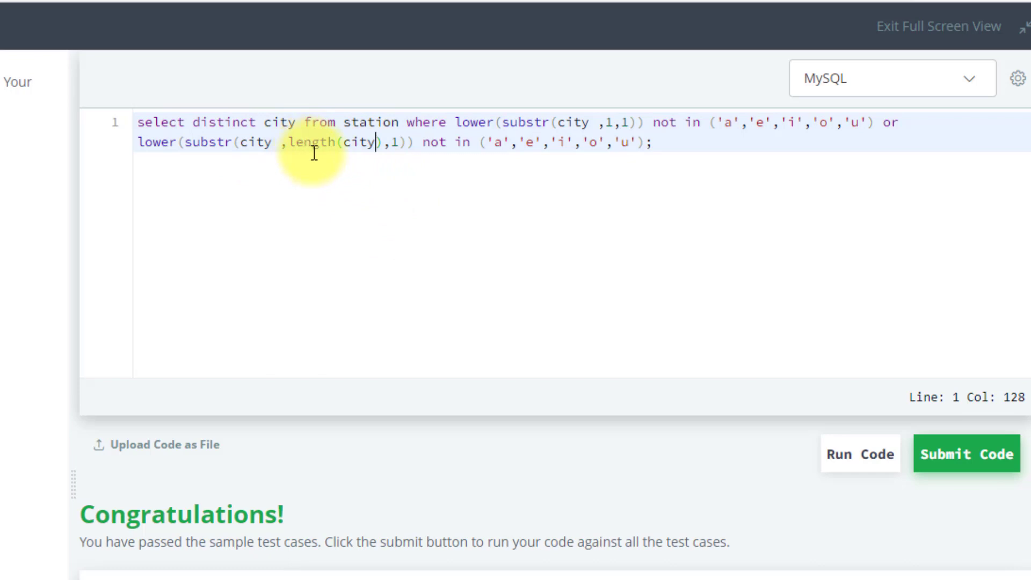
mouse_move(349, 163)
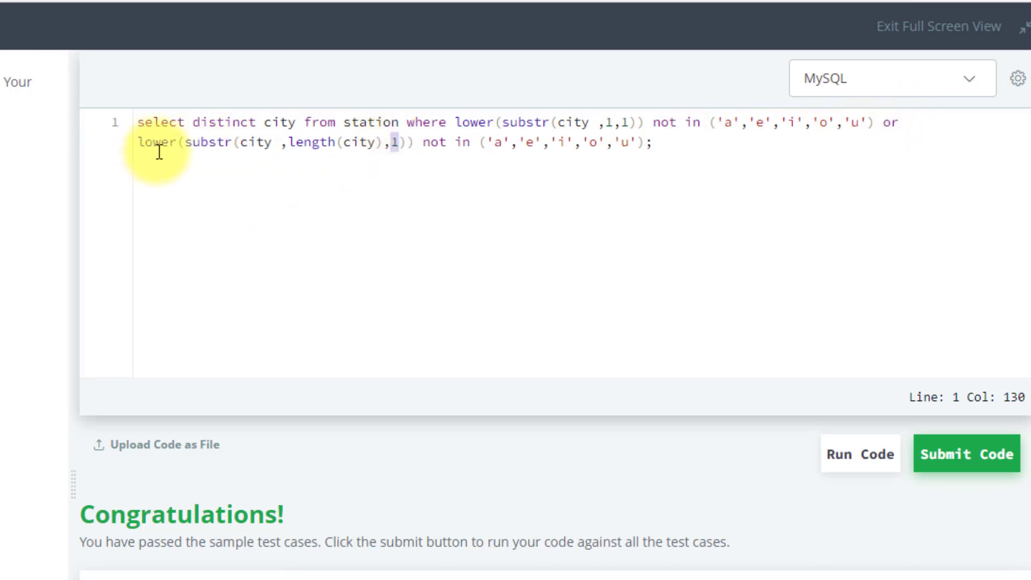
mouse_move(483, 182)
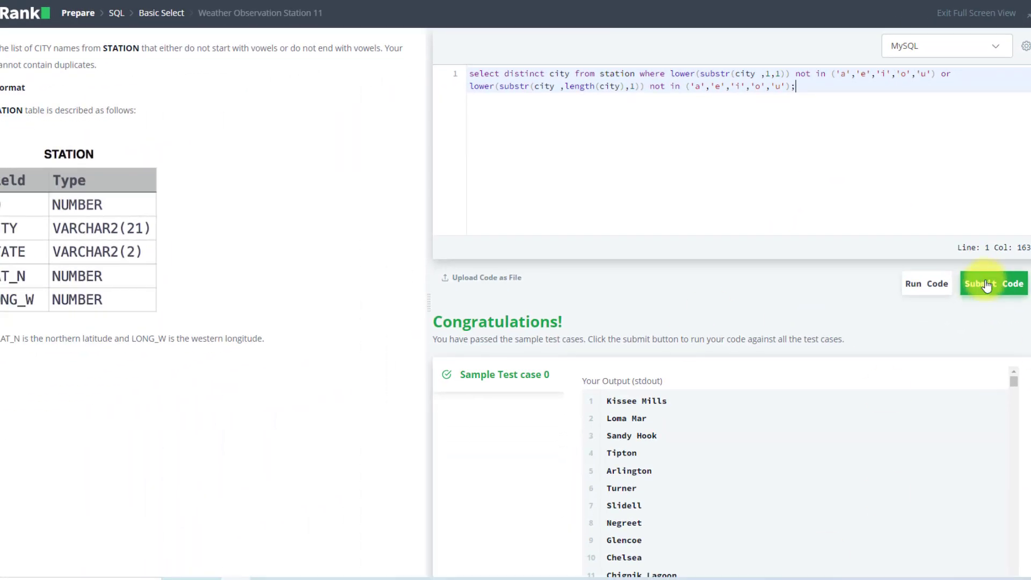
click(984, 284)
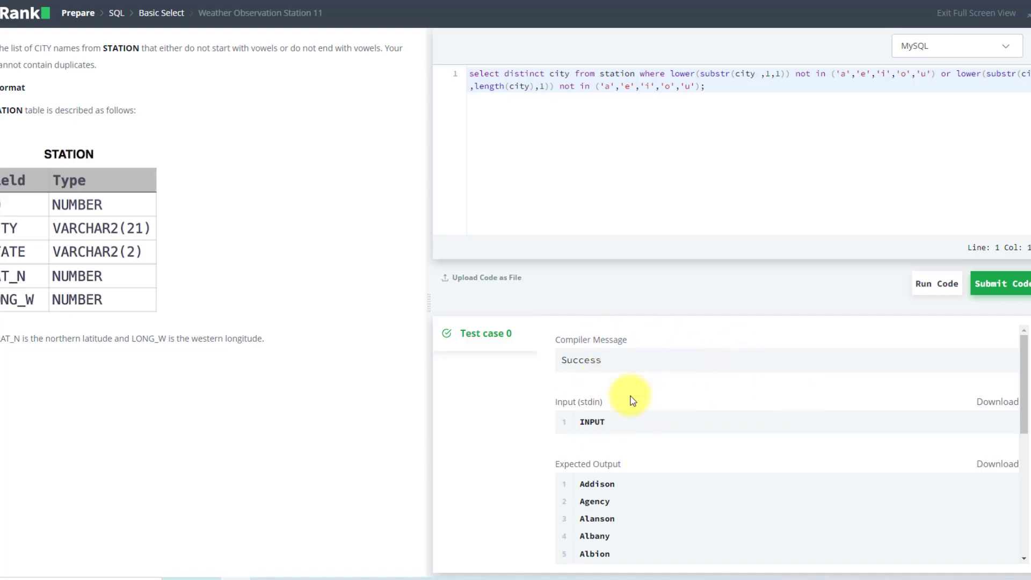
mouse_move(763, 387)
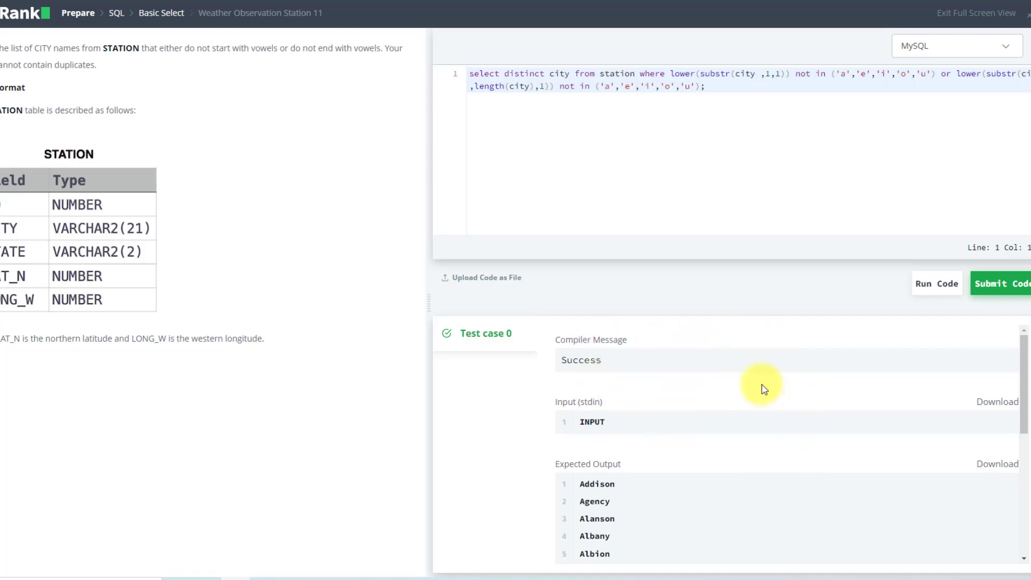